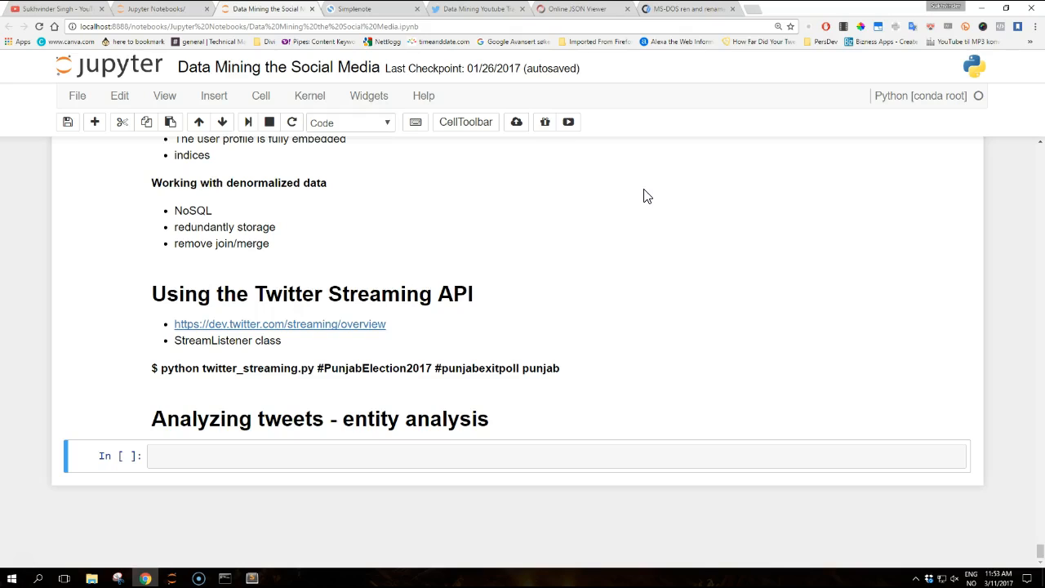
Step: Compose 'python twitter_hashtag_frequency.py user_timeline_PacktPub.jsonl' at the prompt
{"action": "left_click", "coordinate": [251, 578]}
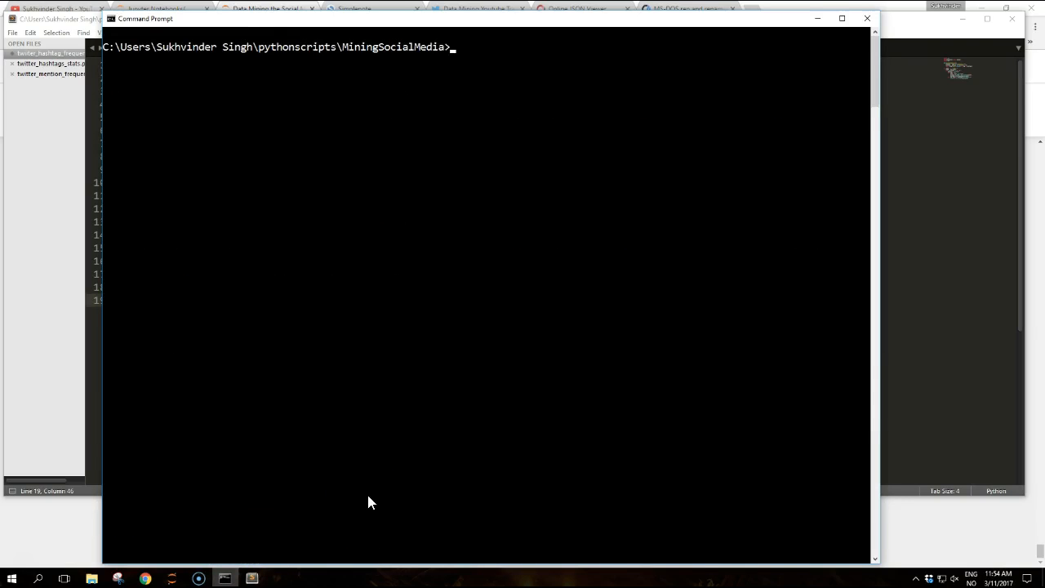
{"action": "type", "text": "python tw"}
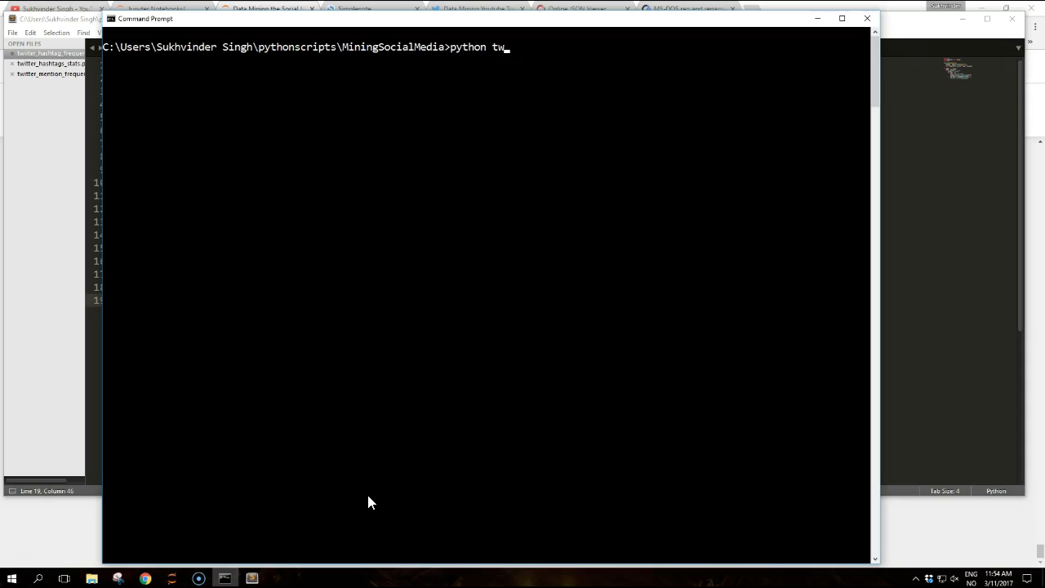
{"action": "type", "text": "itter_"}
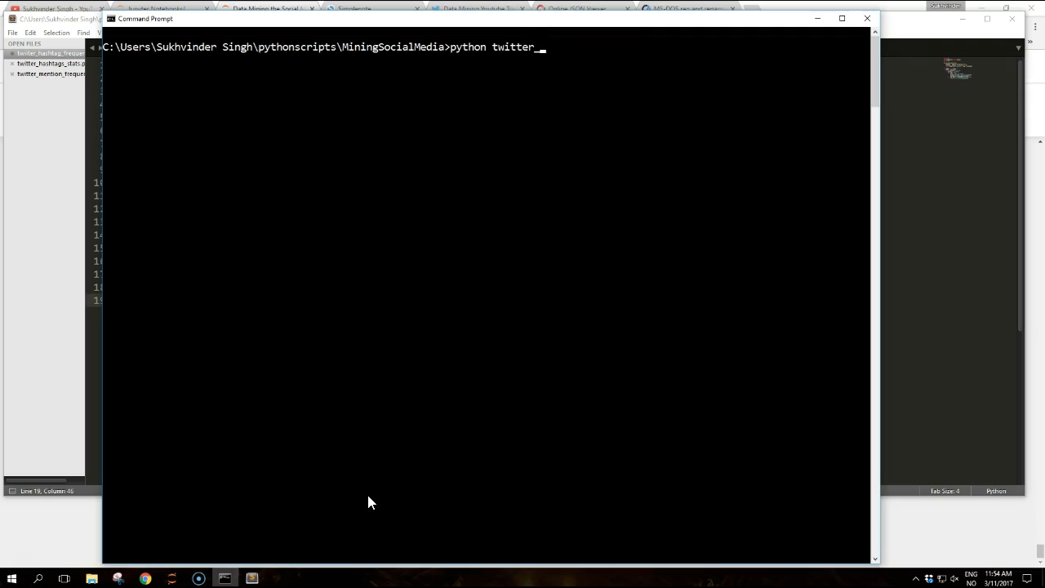
{"action": "type", "text": "hashtag_frequency.py"}
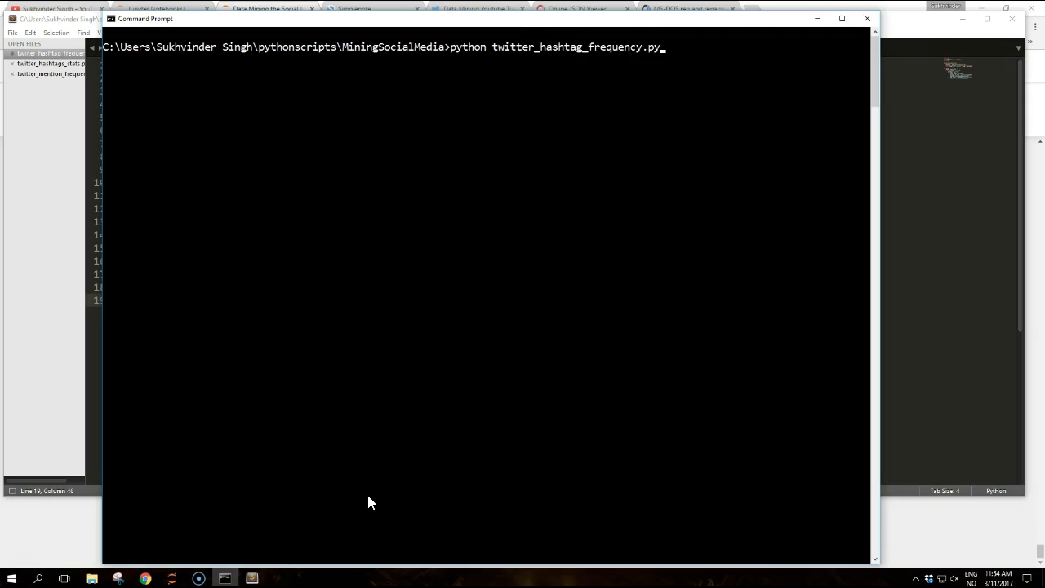
{"action": "type", "text": "u"}
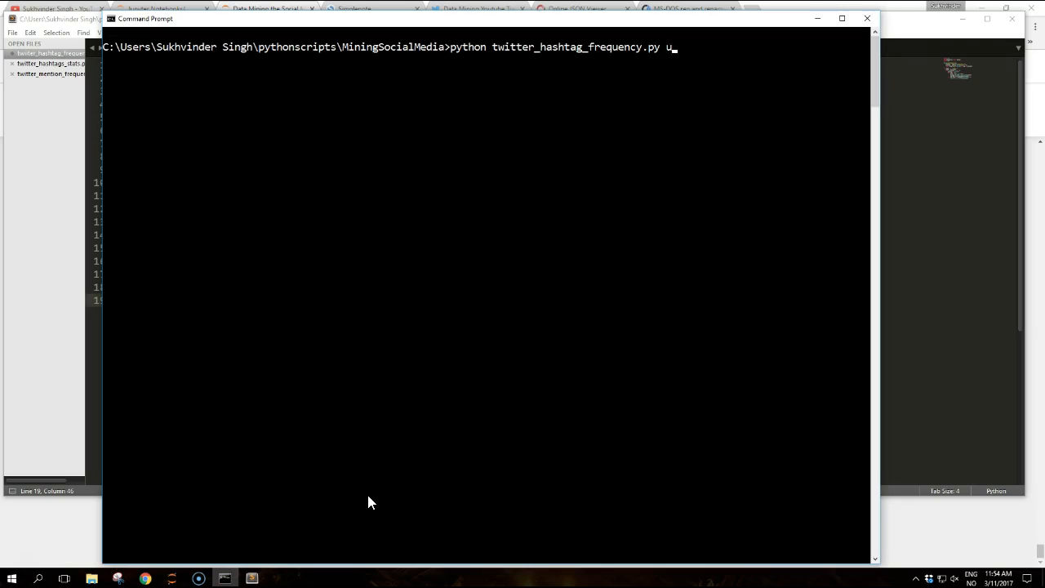
{"action": "type", "text": "ser_timeline_PacktPub.jsonl"}
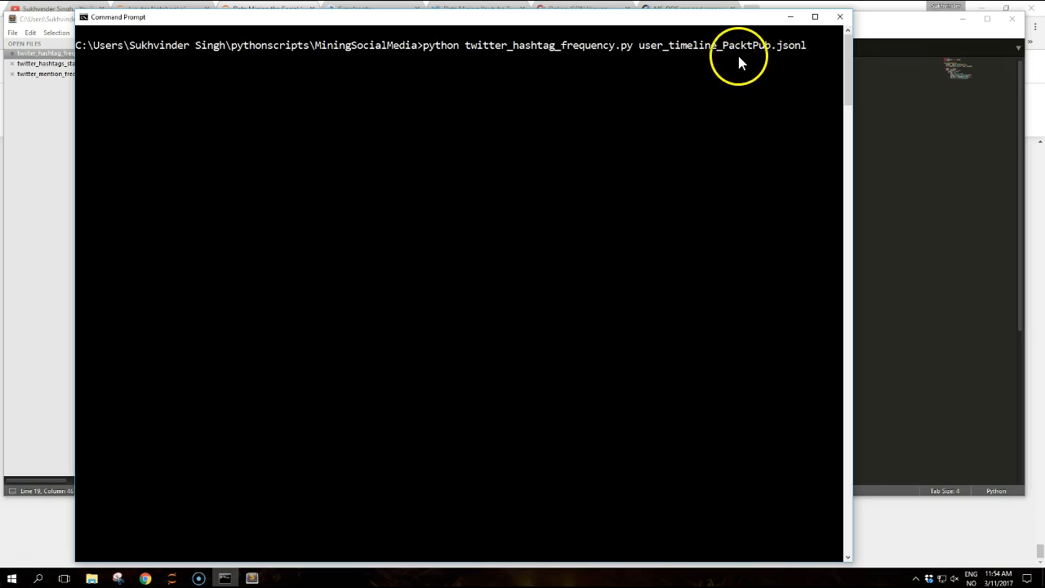
{"action": "mouse_move", "coordinate": [846, 106]}
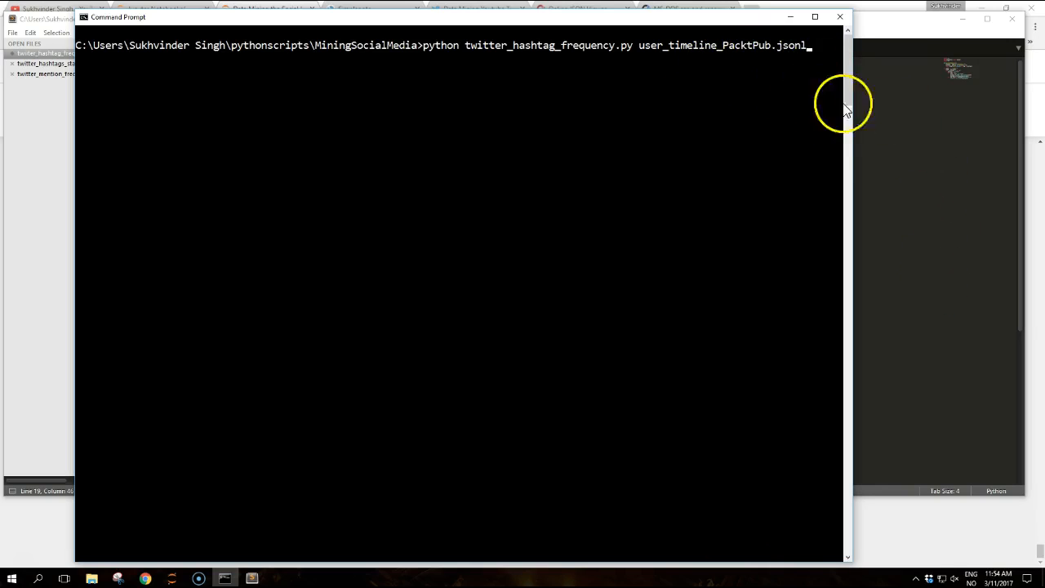
{"action": "mouse_move", "coordinate": [326, 571]}
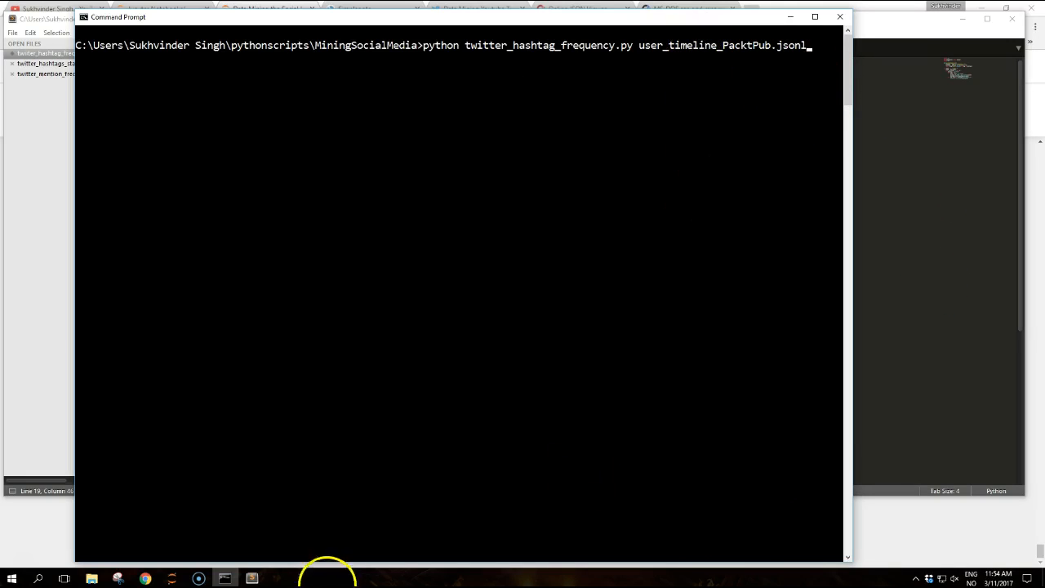
{"action": "mouse_move", "coordinate": [225, 578]}
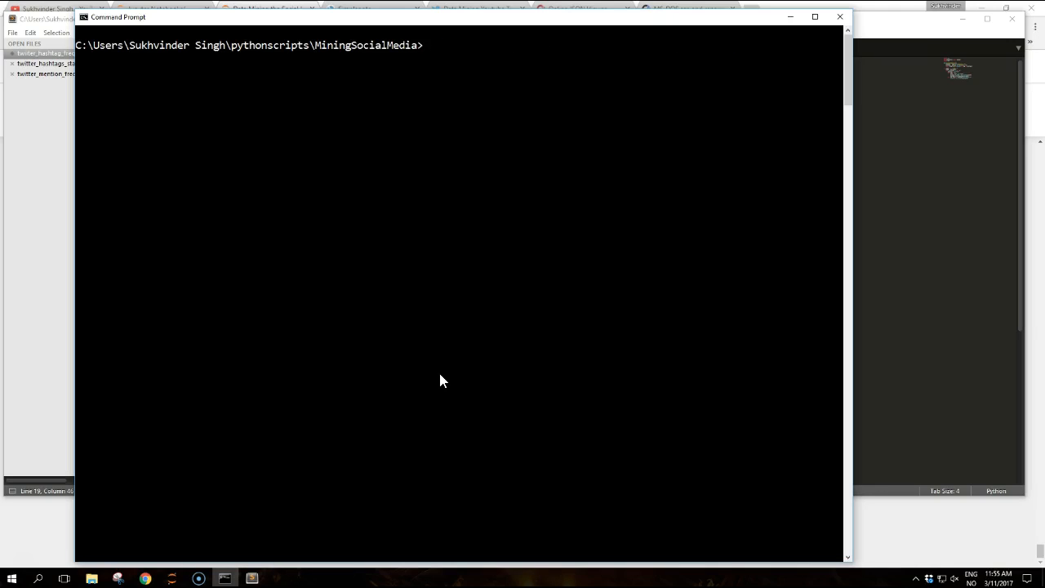
Step: List the MiningSocialMedia folder with dir and retype the PacktPub hashtag frequency command
{"action": "type", "text": "dir"}
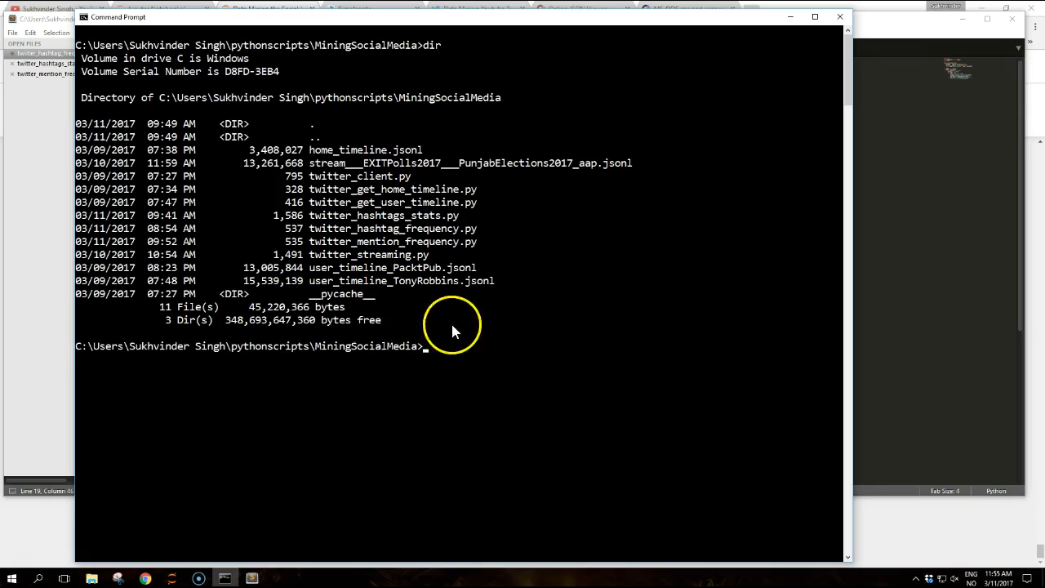
{"action": "mouse_move", "coordinate": [400, 277]}
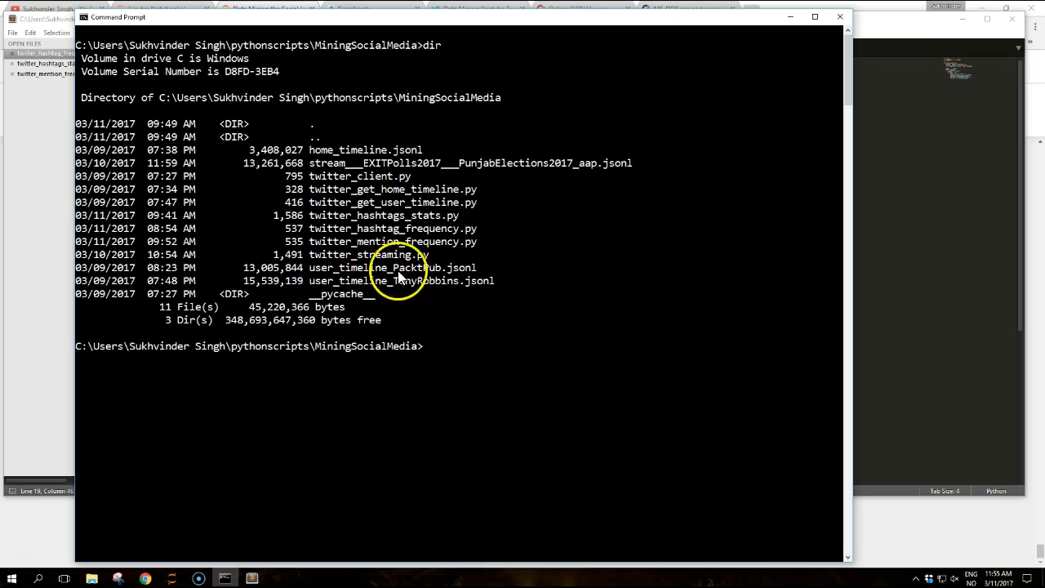
{"action": "mouse_move", "coordinate": [470, 286]}
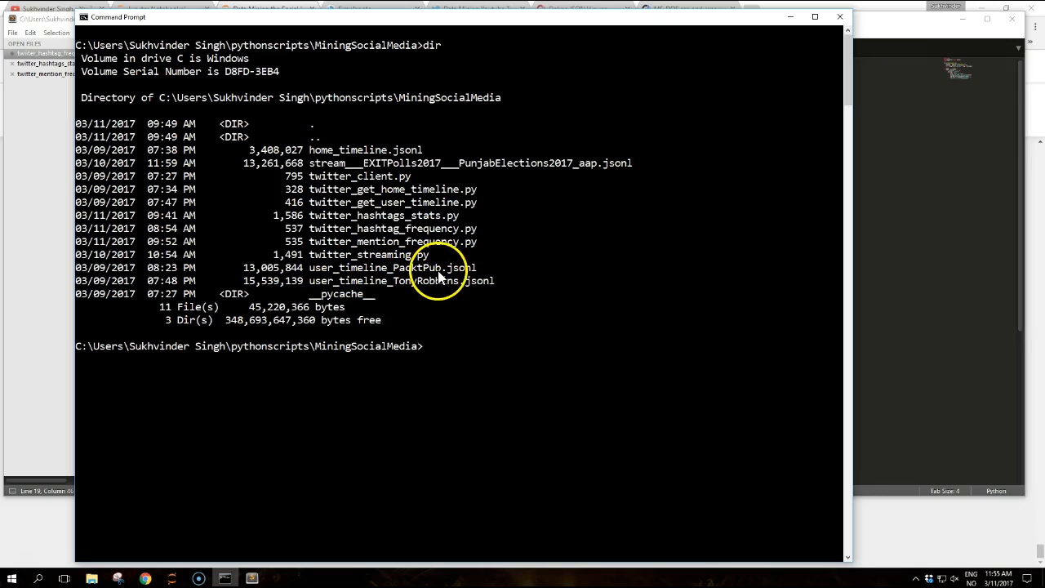
{"action": "mouse_move", "coordinate": [522, 338]}
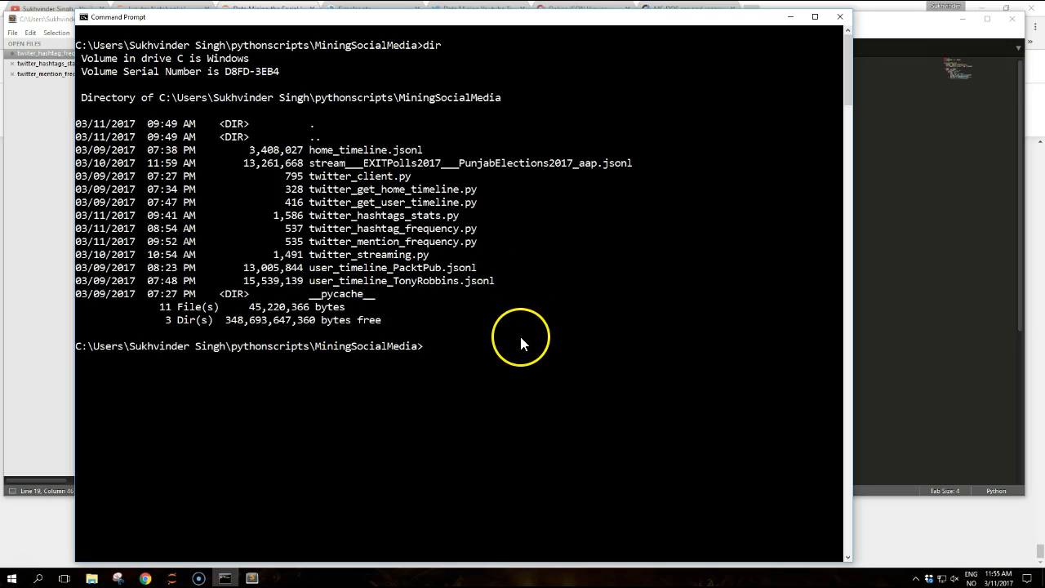
{"action": "type", "text": "dir"}
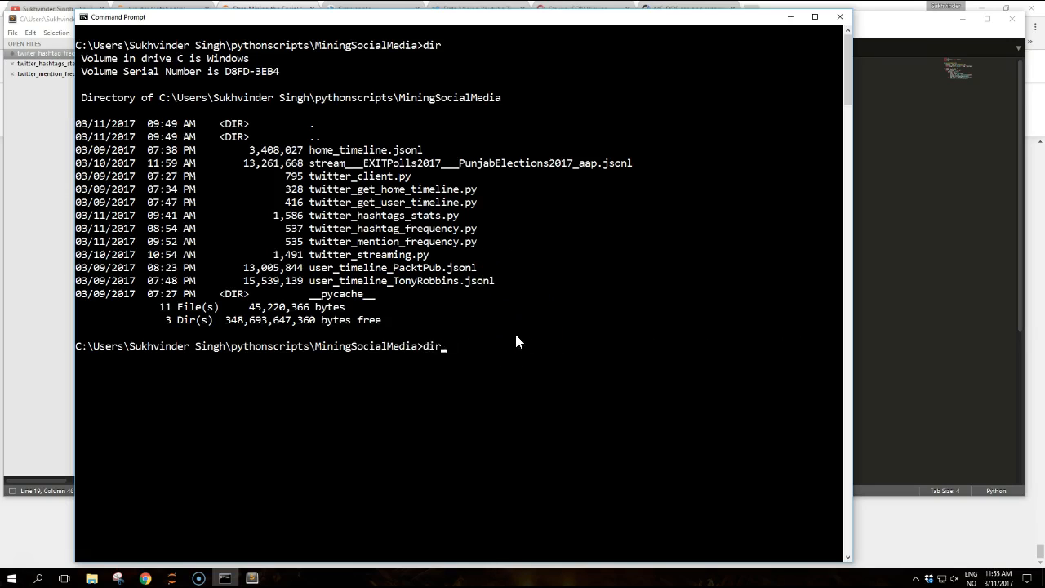
{"action": "type", "text": "python twitter_hashtags_stats.py user_timeline_PacktPub.jsonl"}
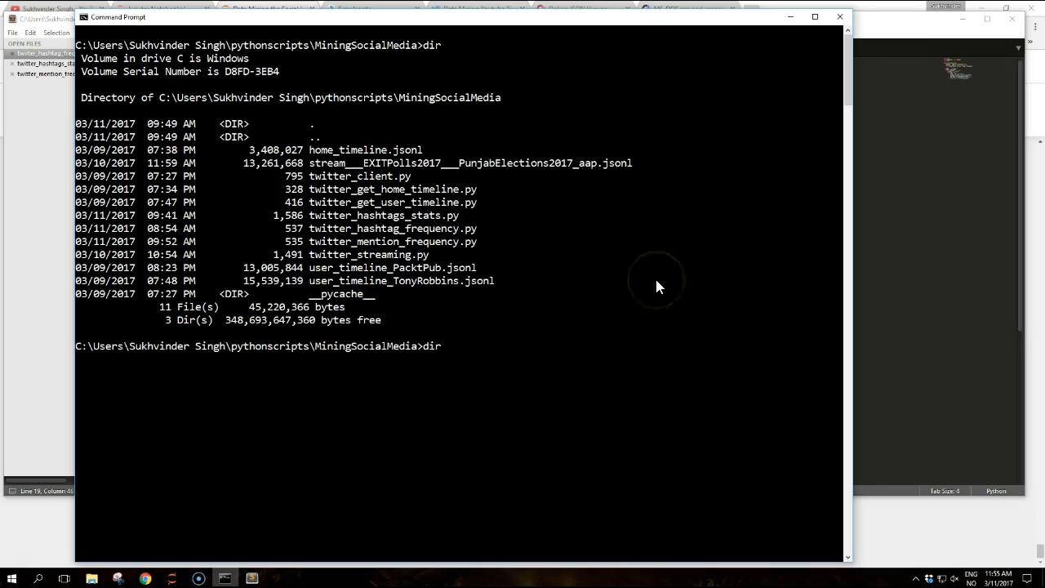
{"action": "type", "text": "python twitter_hashtag_frequency.py user_timeline_PacktPub.jsonl"}
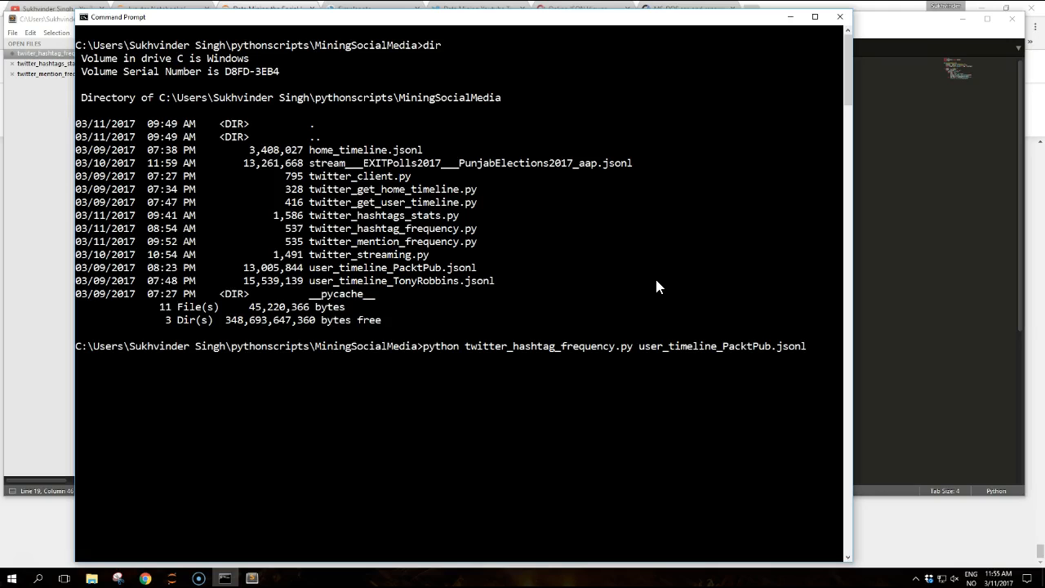
{"action": "mouse_move", "coordinate": [937, 322]}
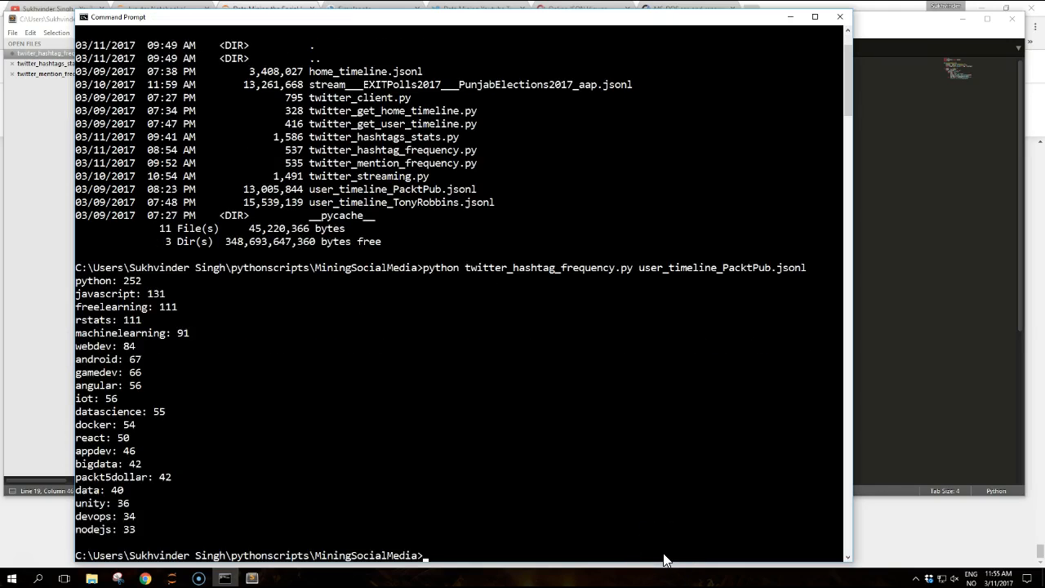
{"action": "mouse_move", "coordinate": [860, 308]}
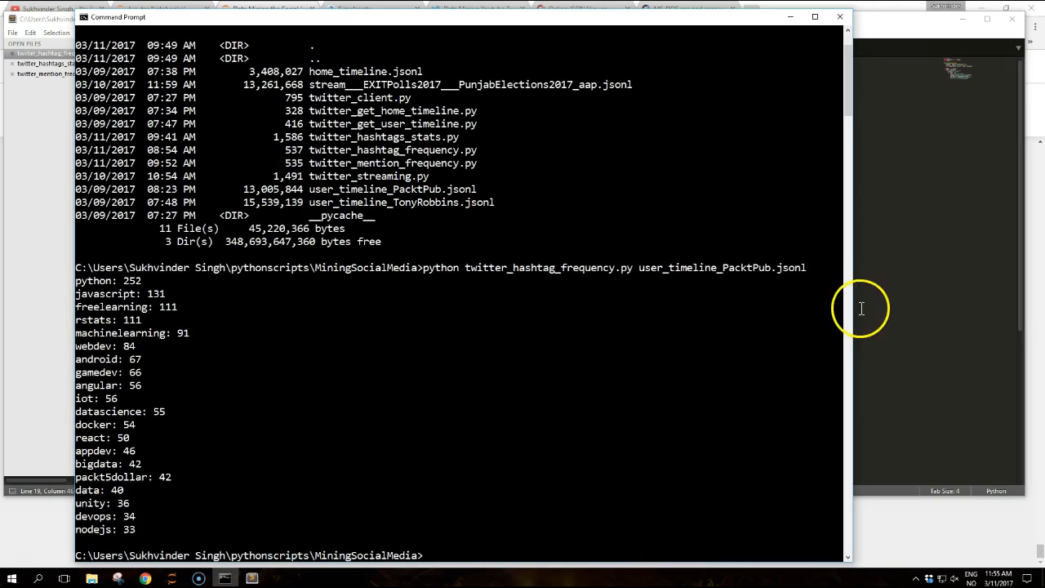
{"action": "mouse_move", "coordinate": [901, 286]}
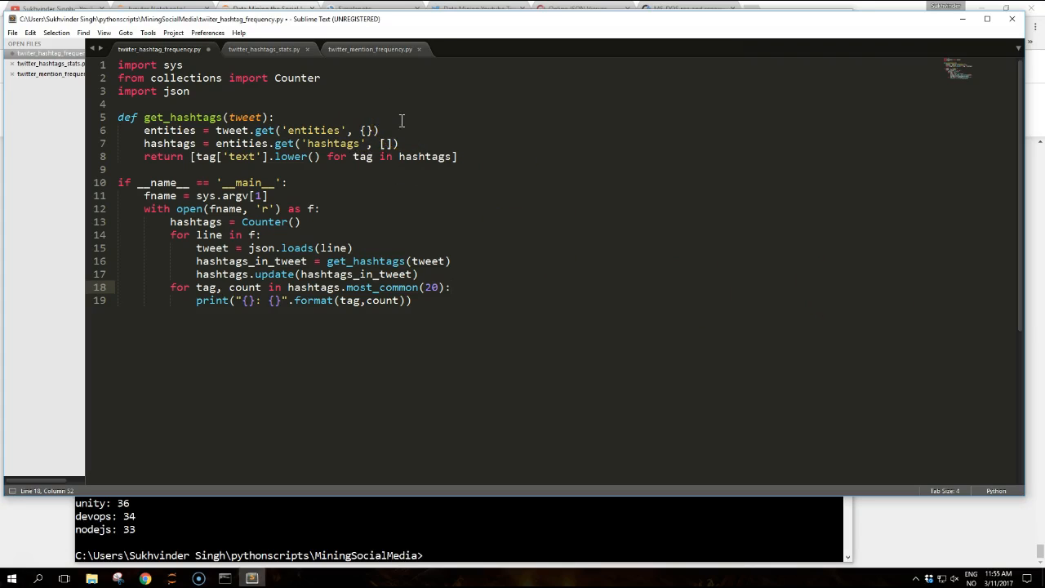
{"action": "mouse_move", "coordinate": [434, 106]}
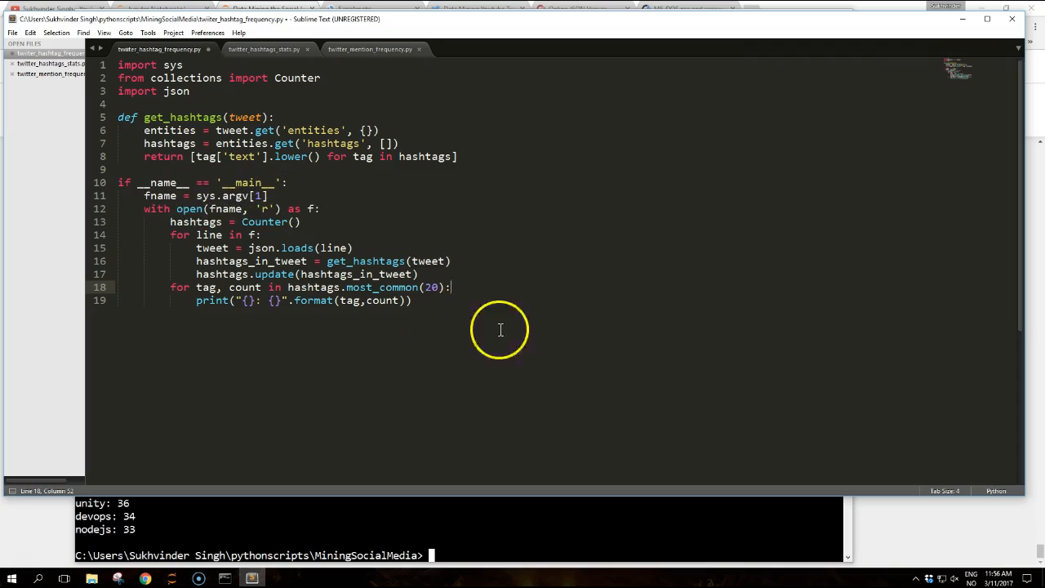
{"action": "mouse_move", "coordinate": [637, 354]}
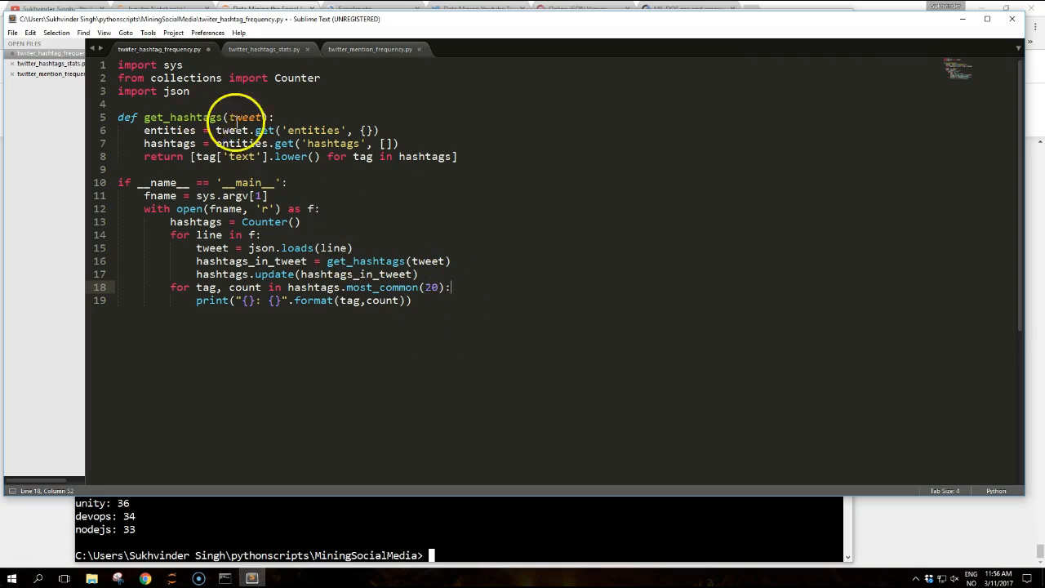
{"action": "mouse_move", "coordinate": [447, 339]}
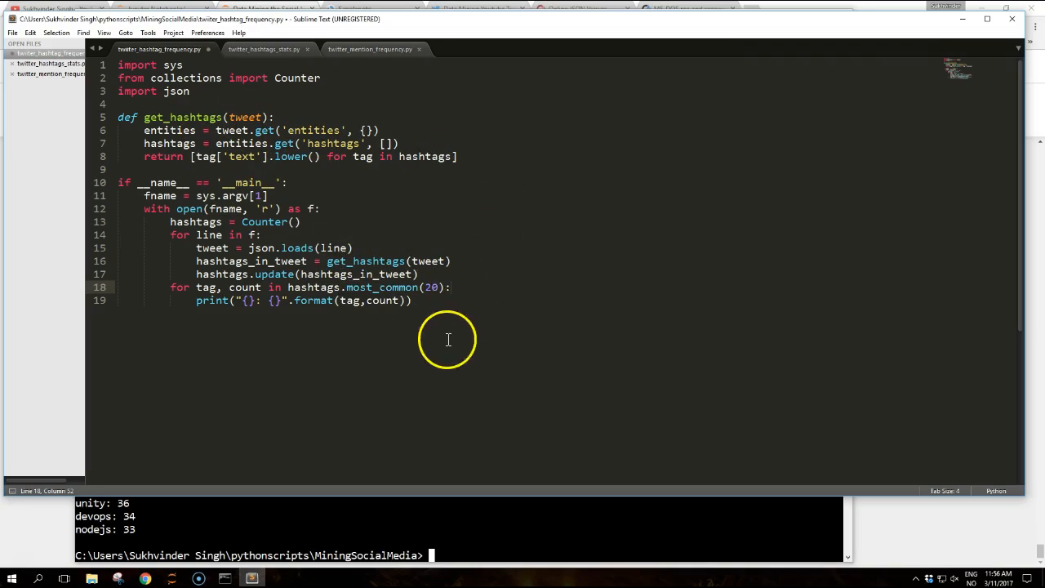
{"action": "mouse_move", "coordinate": [478, 288]}
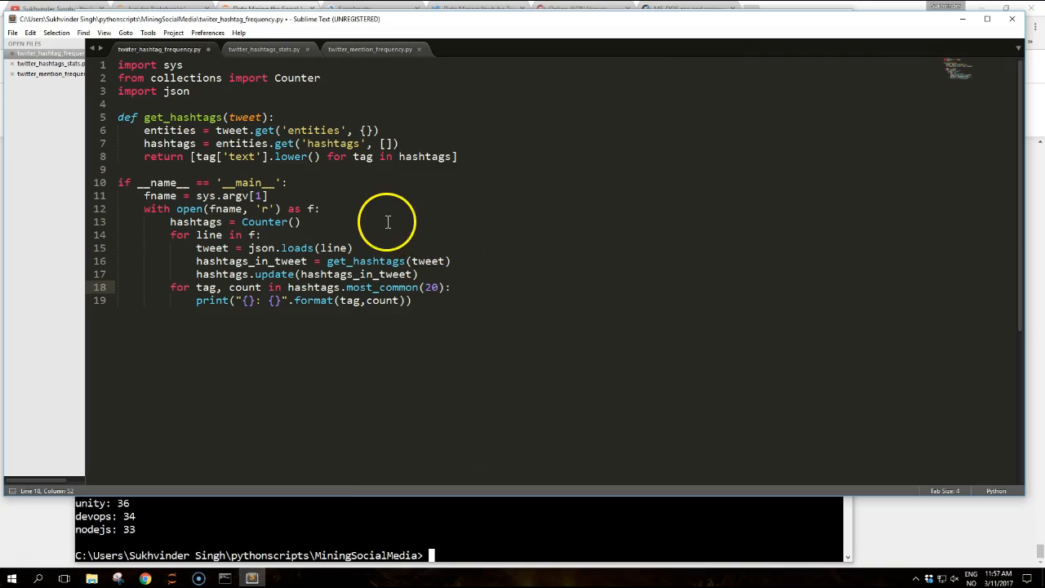
{"action": "mouse_move", "coordinate": [335, 157]}
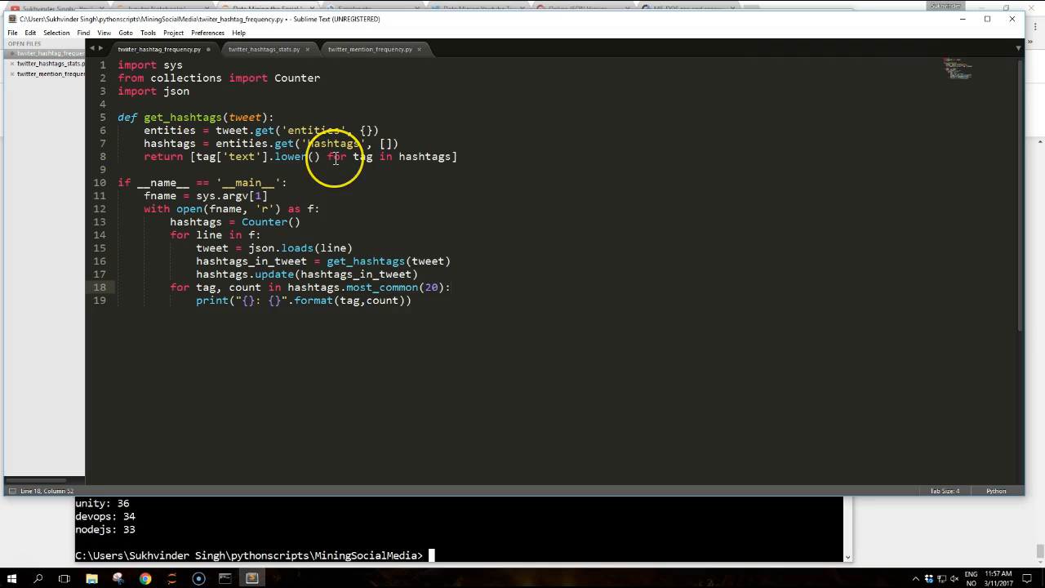
{"action": "mouse_move", "coordinate": [30, 571]}
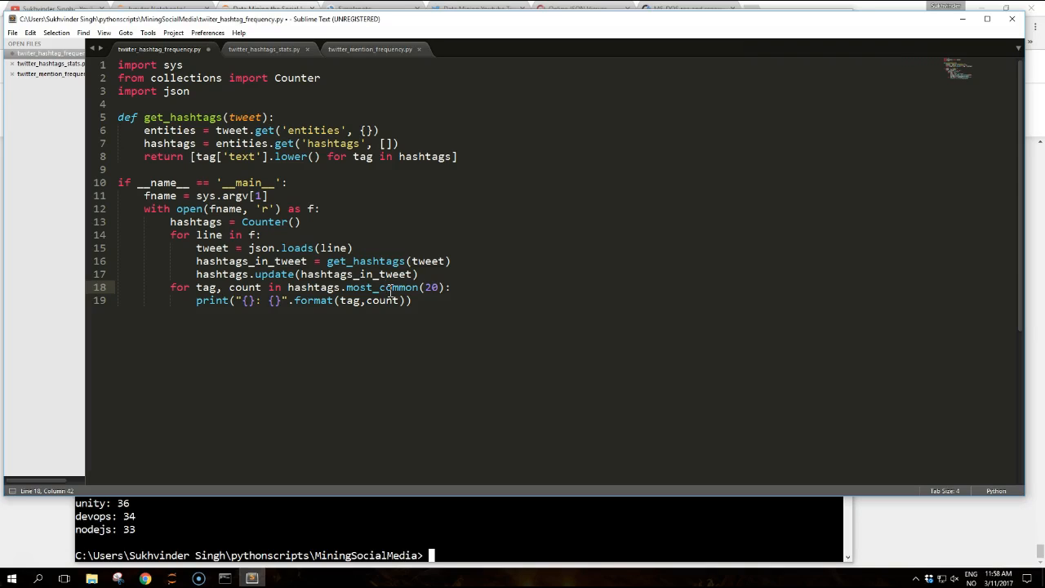
{"action": "mouse_move", "coordinate": [304, 343]}
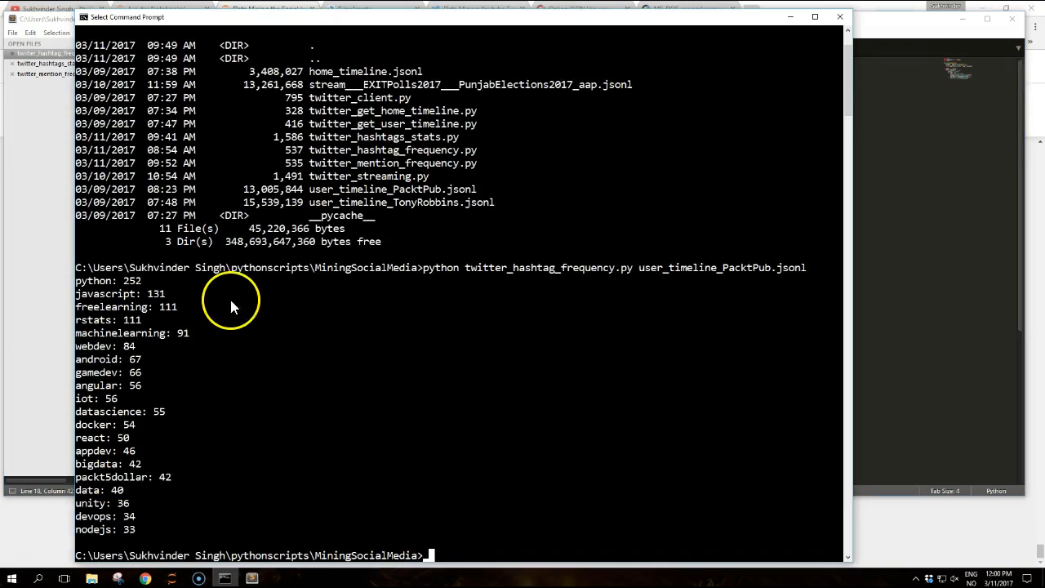
{"action": "mouse_move", "coordinate": [335, 351]}
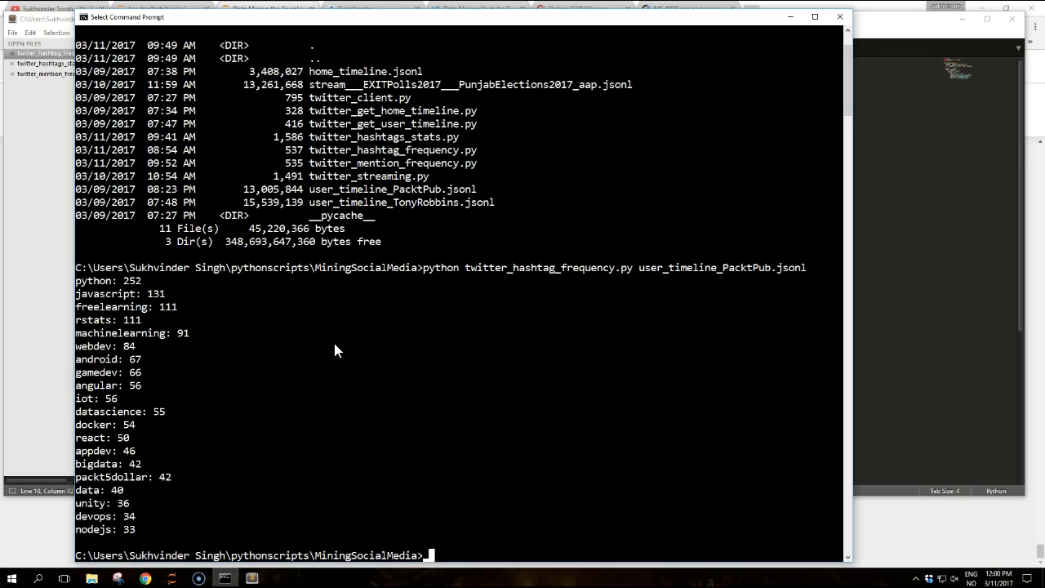
{"action": "mouse_move", "coordinate": [864, 270]}
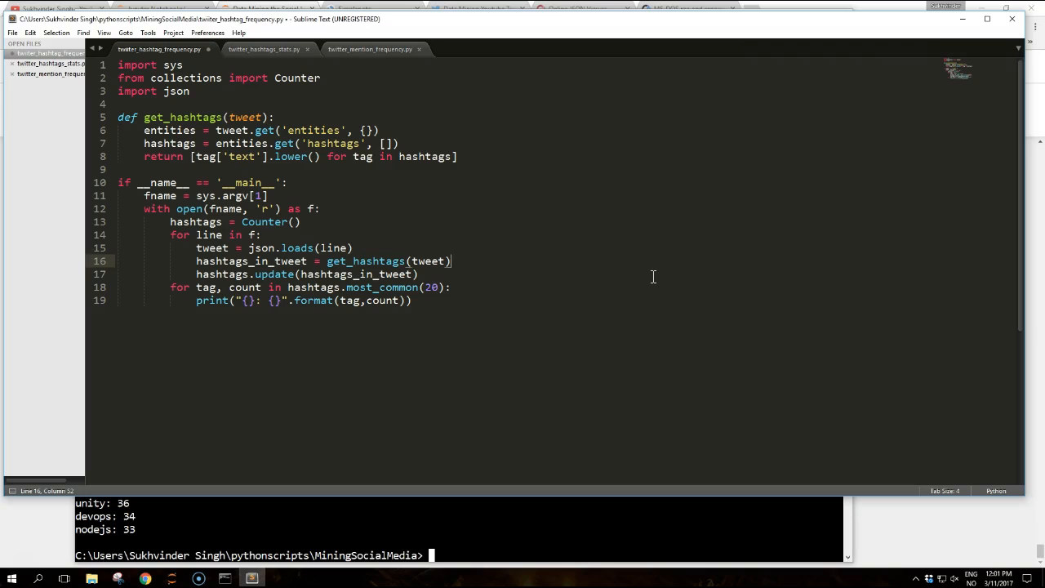
{"action": "mouse_move", "coordinate": [787, 212]}
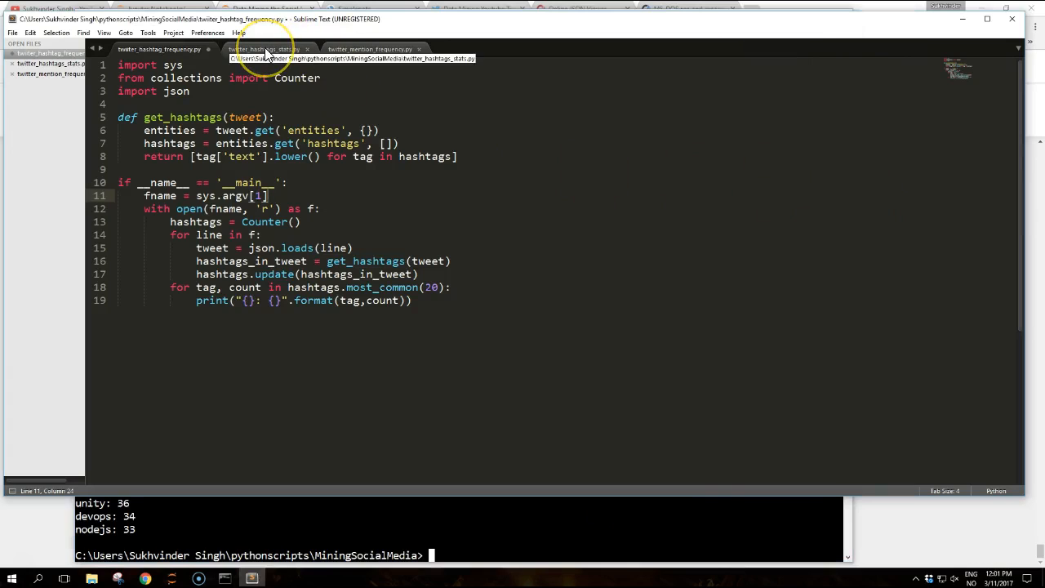
Step: Show twitter_hashtag_stats.py with its hashtag percentage printout
{"action": "left_click", "coordinate": [263, 49]}
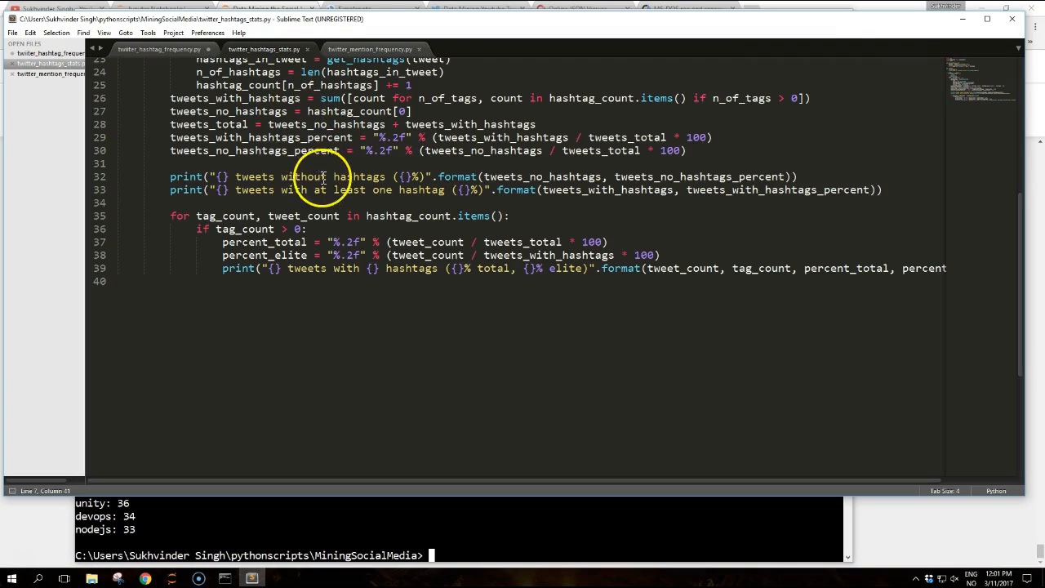
{"action": "mouse_move", "coordinate": [405, 242]}
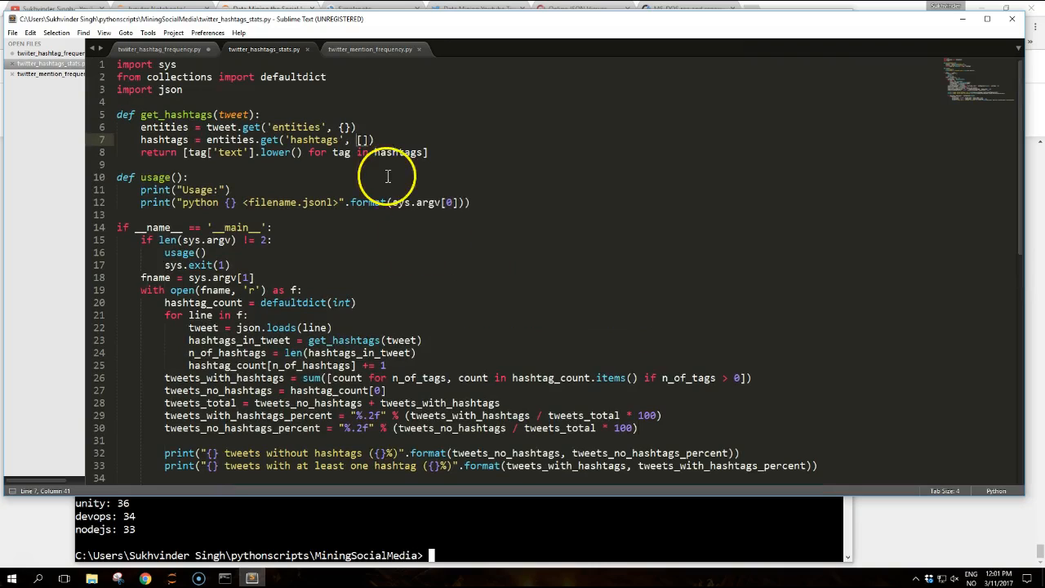
{"action": "mouse_move", "coordinate": [447, 193]}
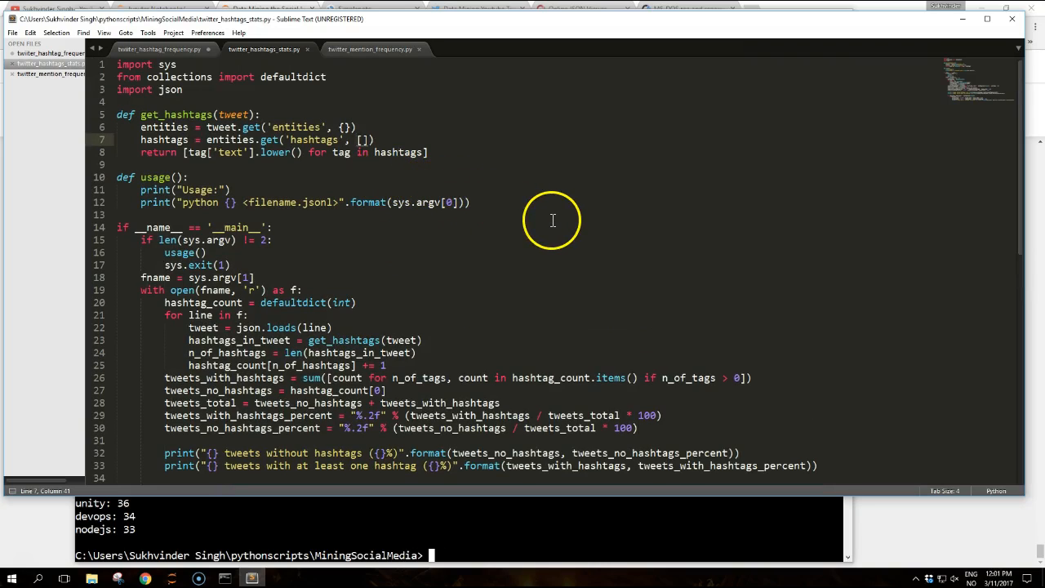
{"action": "mouse_move", "coordinate": [780, 209]}
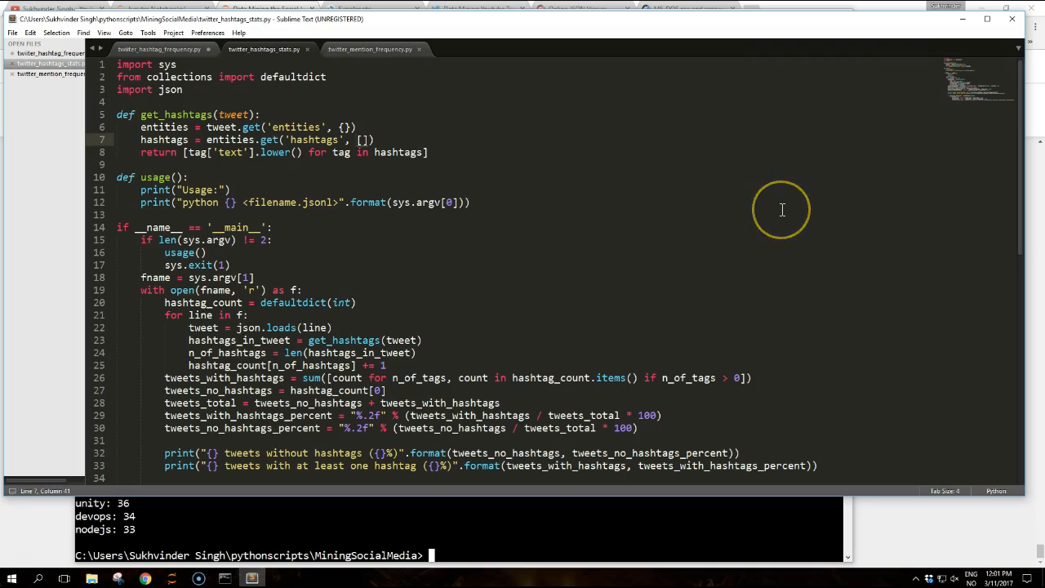
{"action": "mouse_move", "coordinate": [1015, 39]}
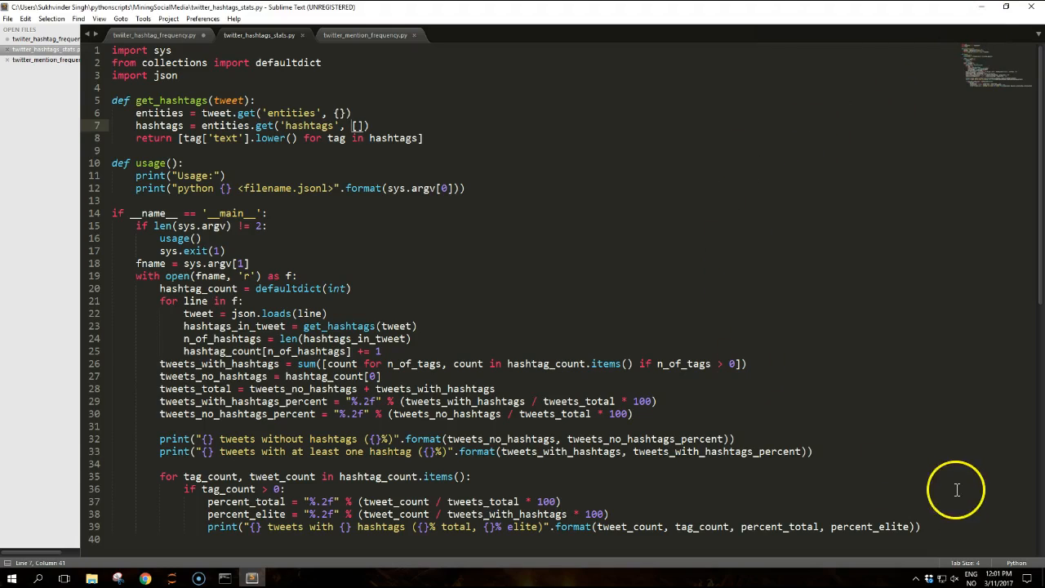
{"action": "mouse_move", "coordinate": [170, 510]}
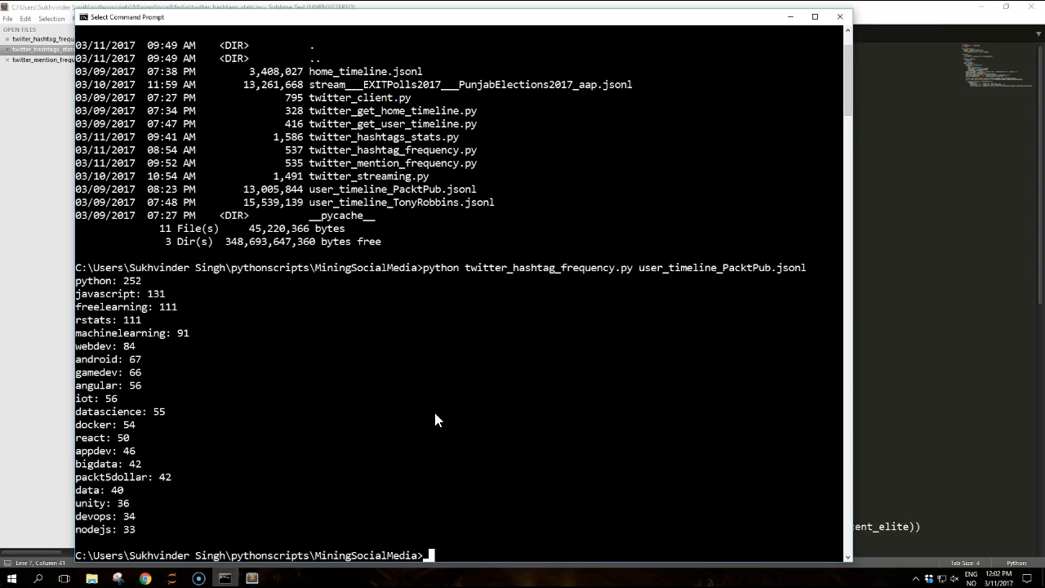
Step: Run twitter_hashtag_frequency.py on user_timeline_TonyRobbins.jsonl, led by unshakeable at 97
{"action": "type", "text": "python"}
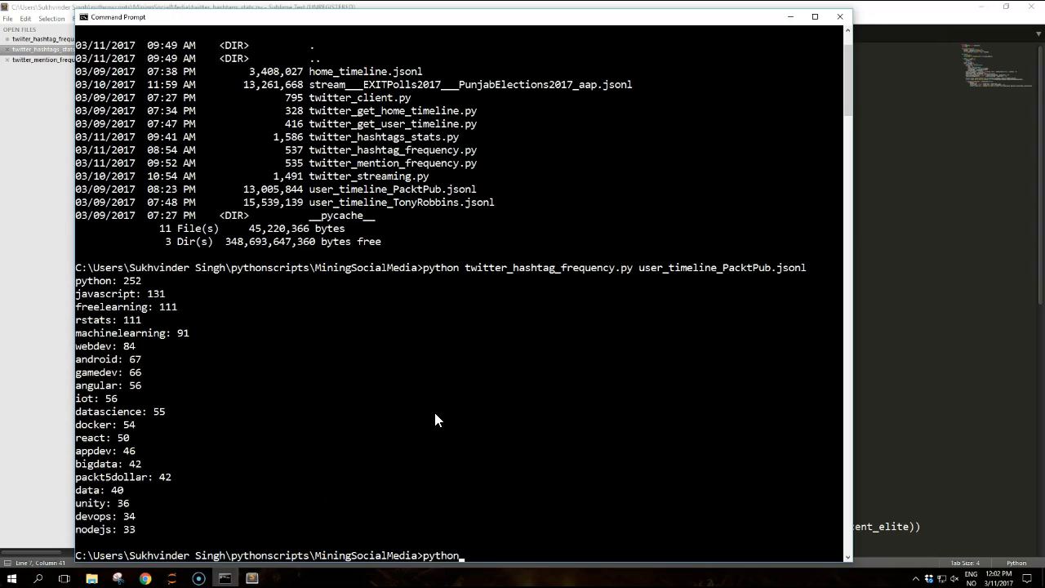
{"action": "type", "text": "twitter_hashtags_stats.py"}
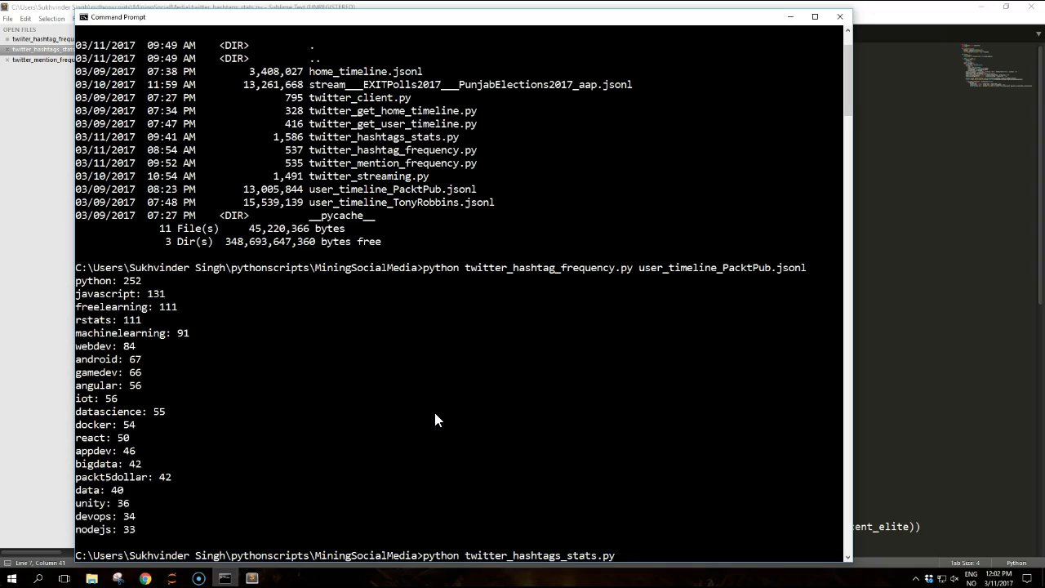
{"action": "type", "text": "u"}
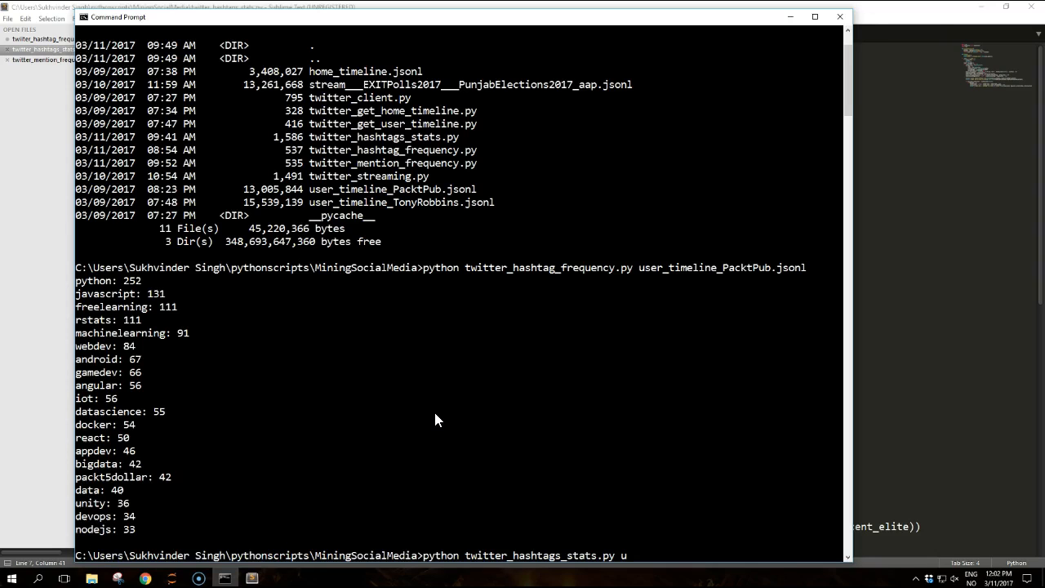
{"action": "type", "text": "ser_timeline_PacktPub.jsonl"}
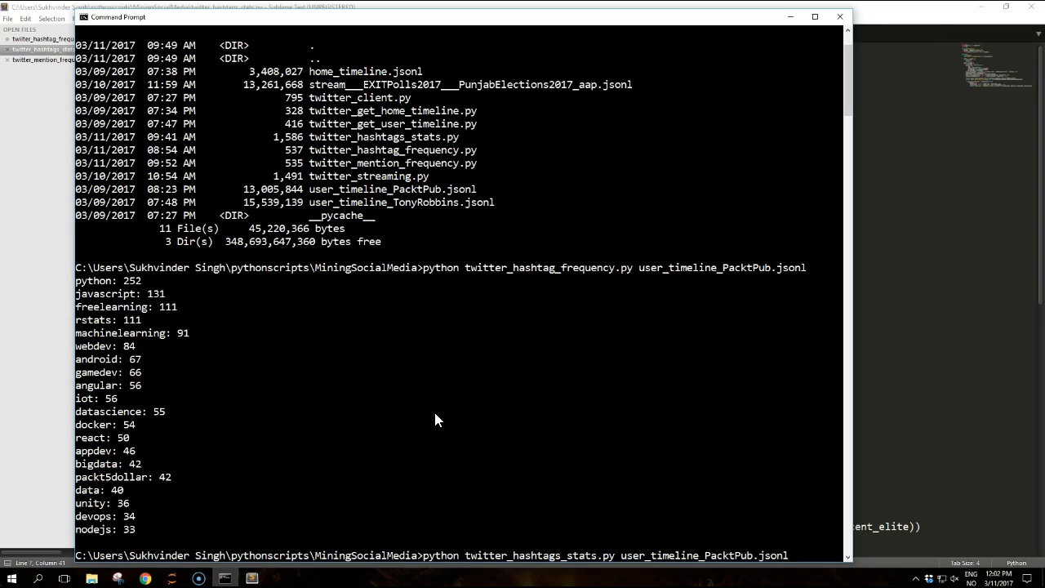
{"action": "type", "text": "twitter_ha"}
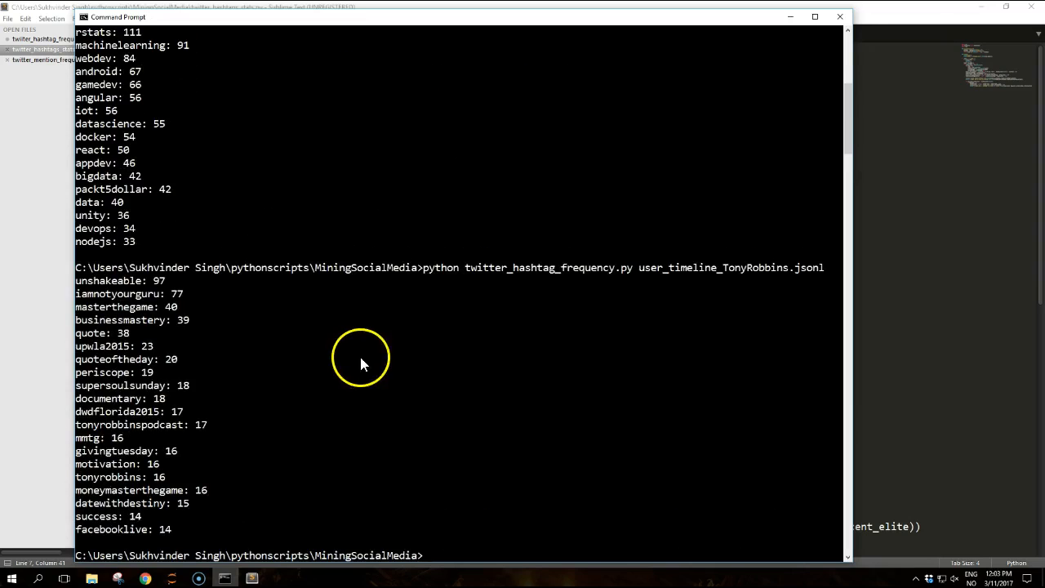
{"action": "mouse_move", "coordinate": [123, 498]}
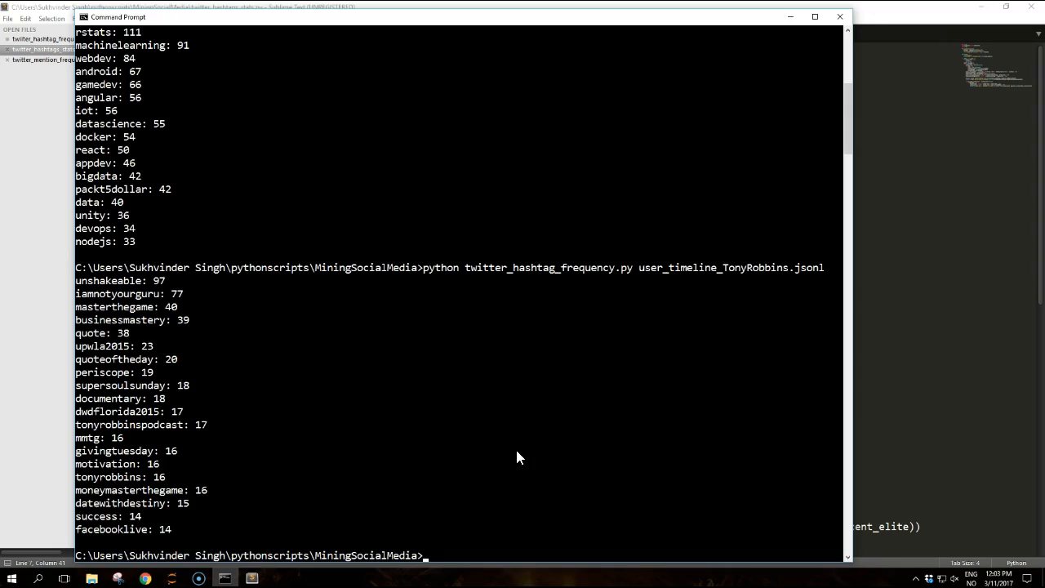
Step: Run 'python twitter_hashtags_stats.py user_timeline_PacktPub.jsonl'
{"action": "type", "text": "python tw"}
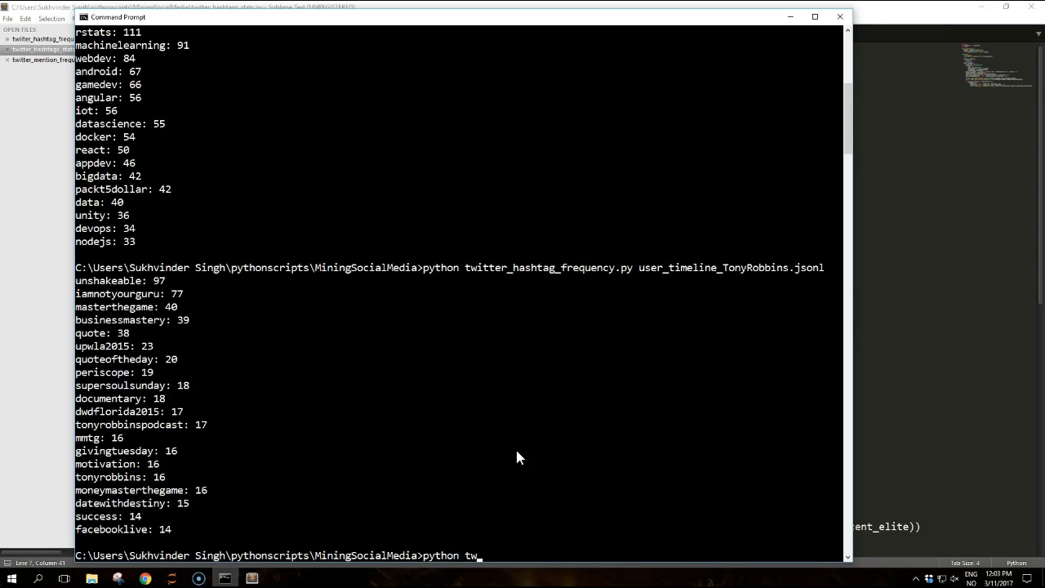
{"action": "type", "text": "itter_hashtags_s"}
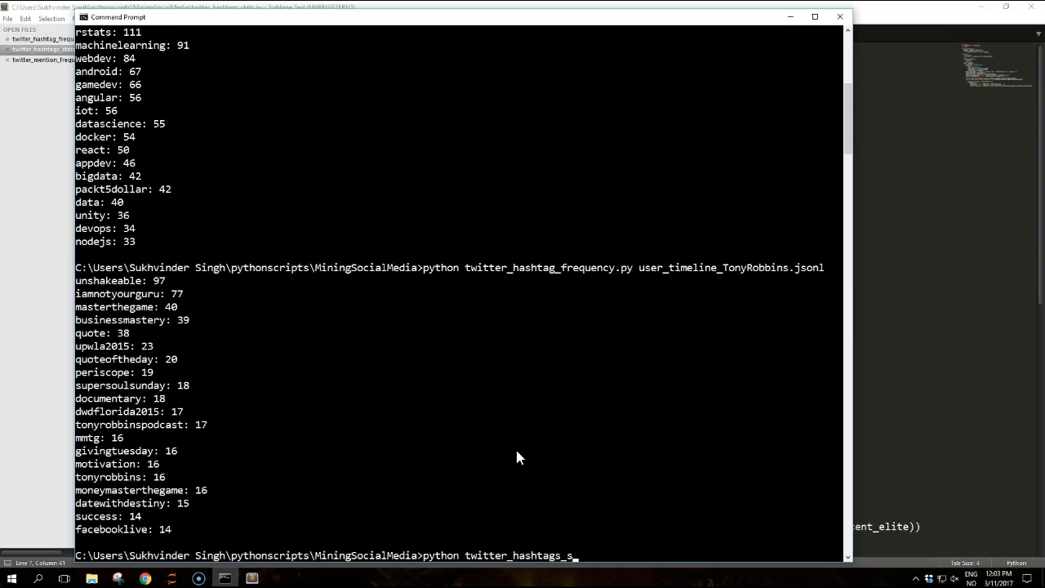
{"action": "type", "text": "tats.py user_timeline_PacktPub.jsonl"}
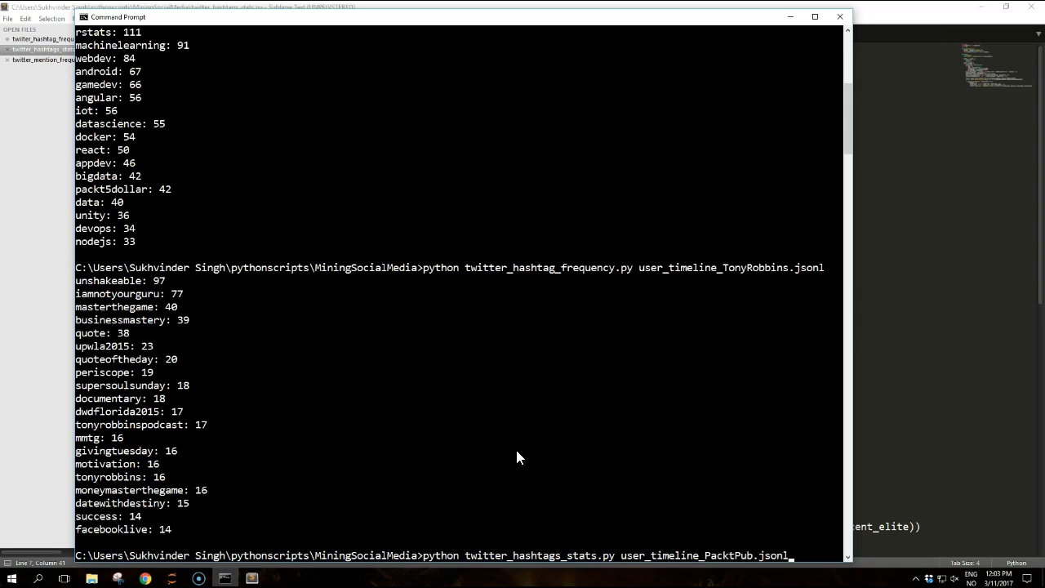
{"action": "key", "text": "enter"}
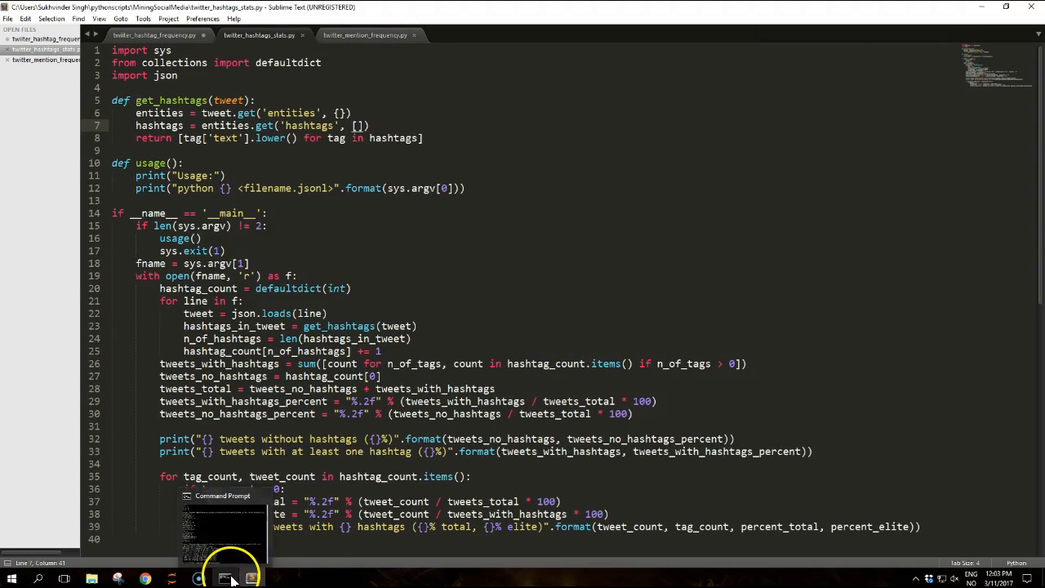
{"action": "left_click", "coordinate": [225, 578]}
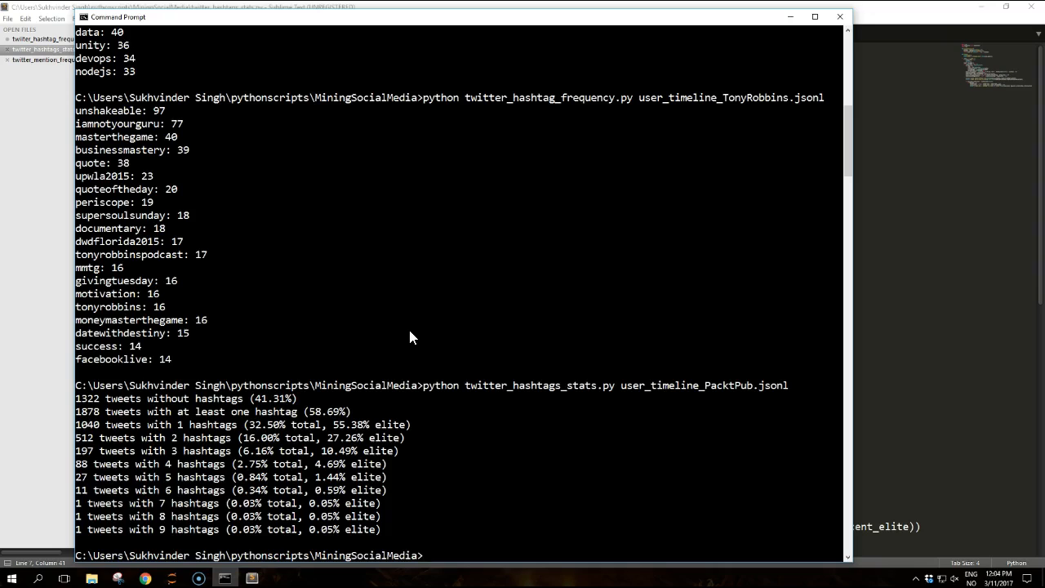
{"action": "mouse_move", "coordinate": [853, 307]}
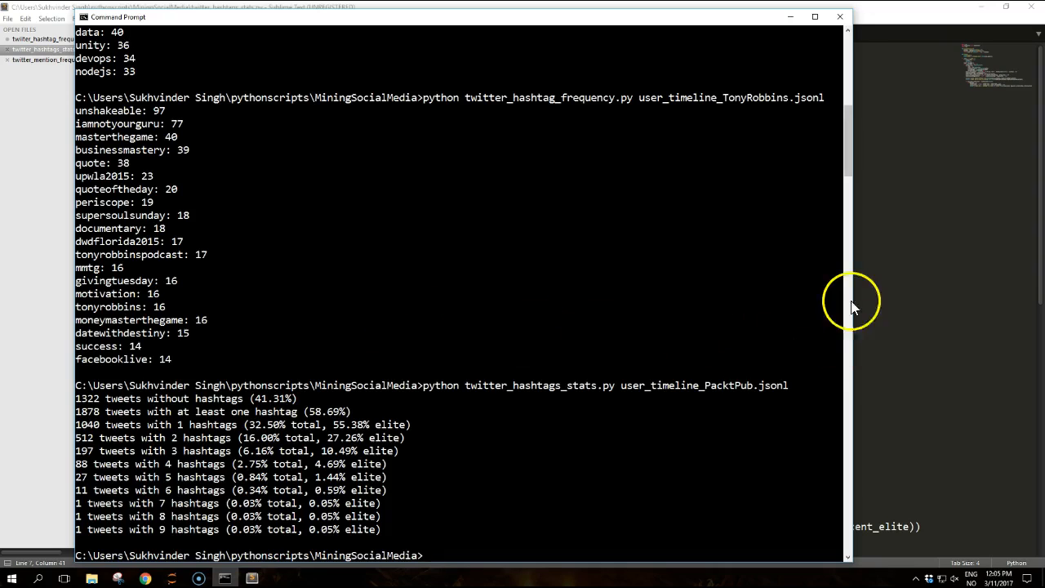
{"action": "mouse_move", "coordinate": [921, 248]}
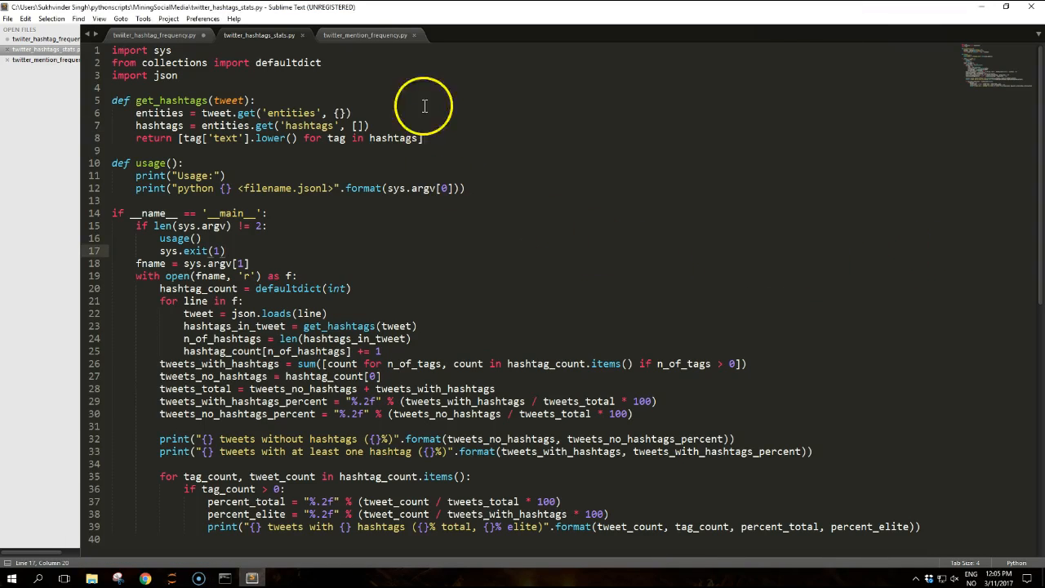
Step: Show twitter_mention_frequency.py, which prints the 20 most common user mentions
{"action": "left_click", "coordinate": [366, 36]}
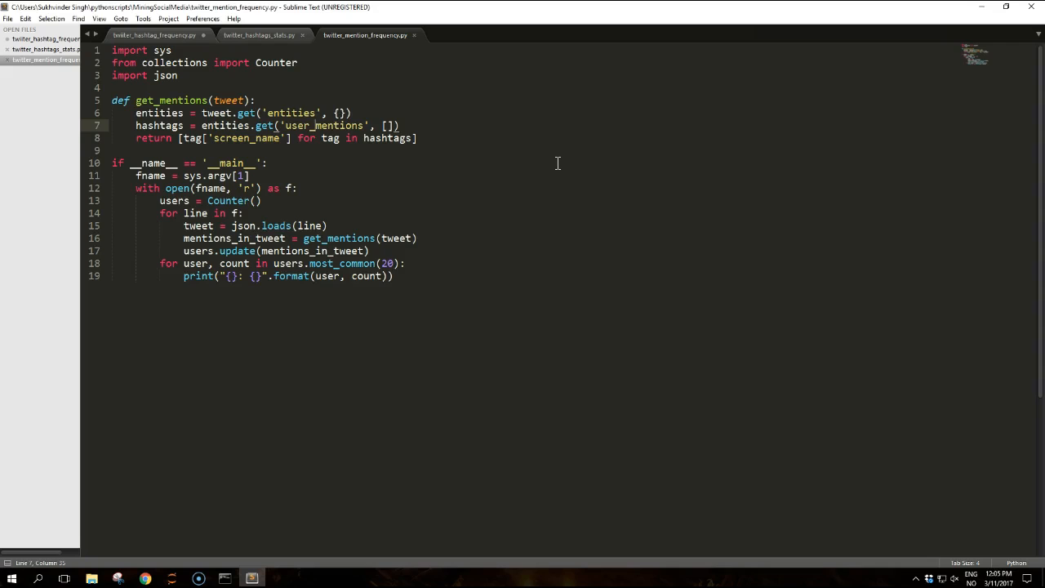
{"action": "mouse_move", "coordinate": [488, 42]}
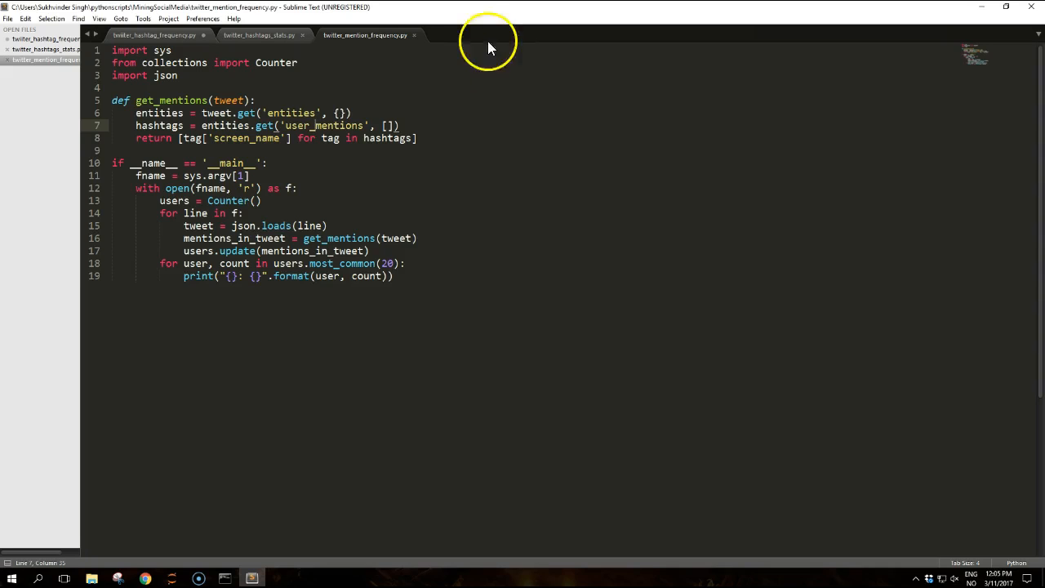
{"action": "mouse_move", "coordinate": [315, 532]}
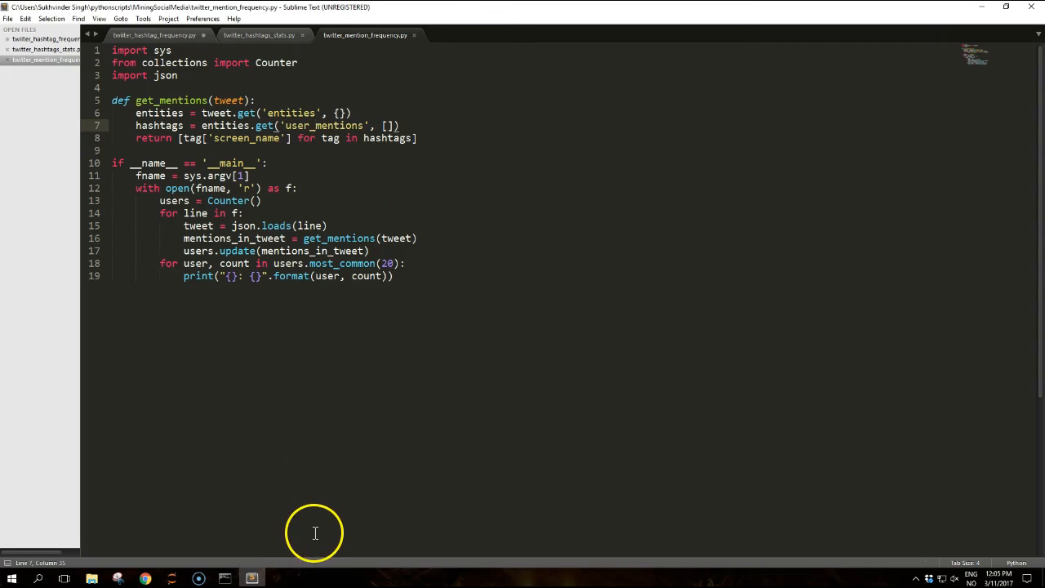
{"action": "mouse_move", "coordinate": [264, 578]}
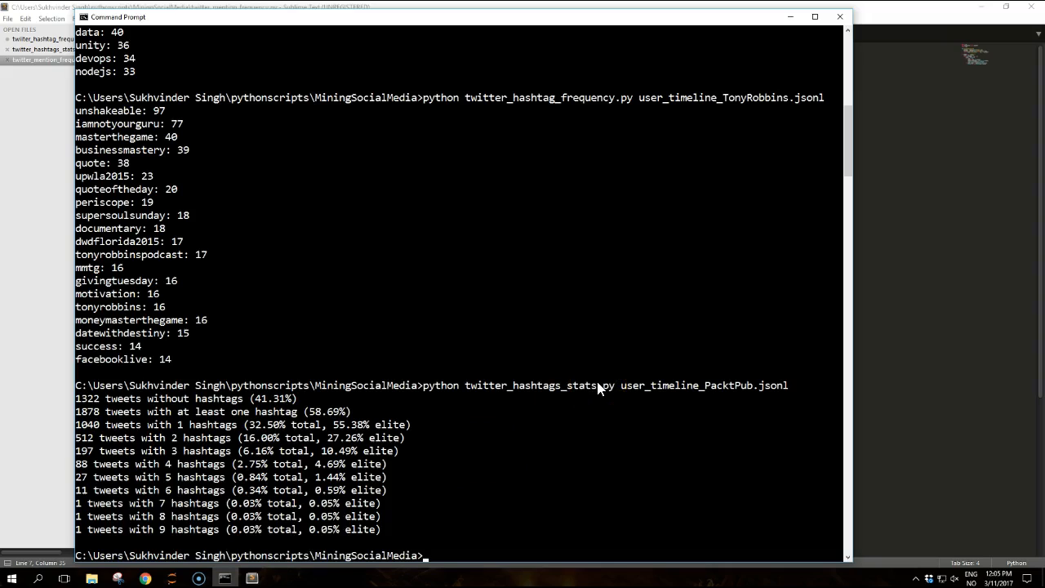
Step: Run twitter_mention_frequency.py on user_timeline_PacktPub.jsonl, topping out at 152 mentions
{"action": "type", "text": "python"}
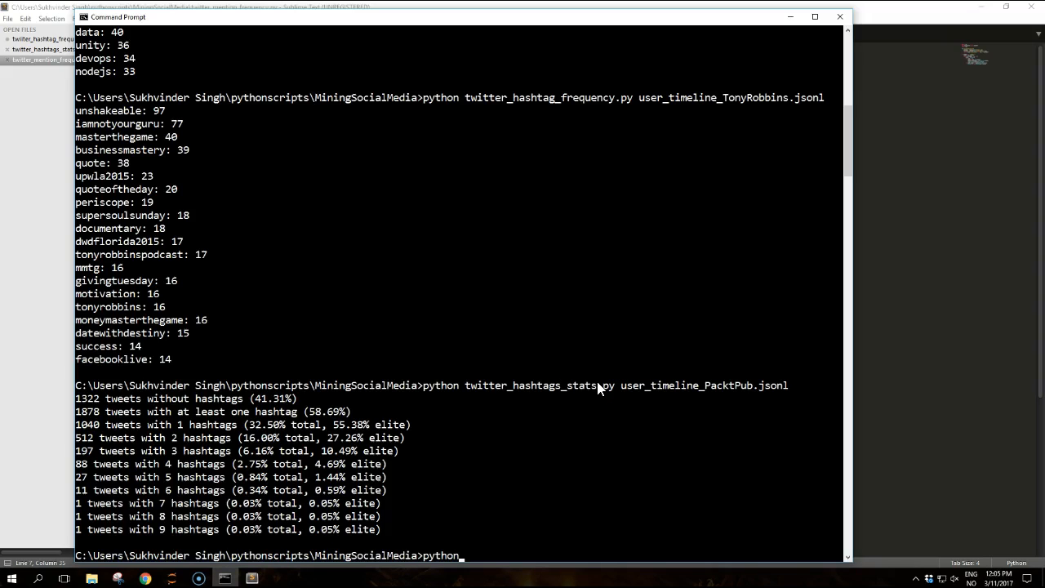
{"action": "type", "text": "twi"}
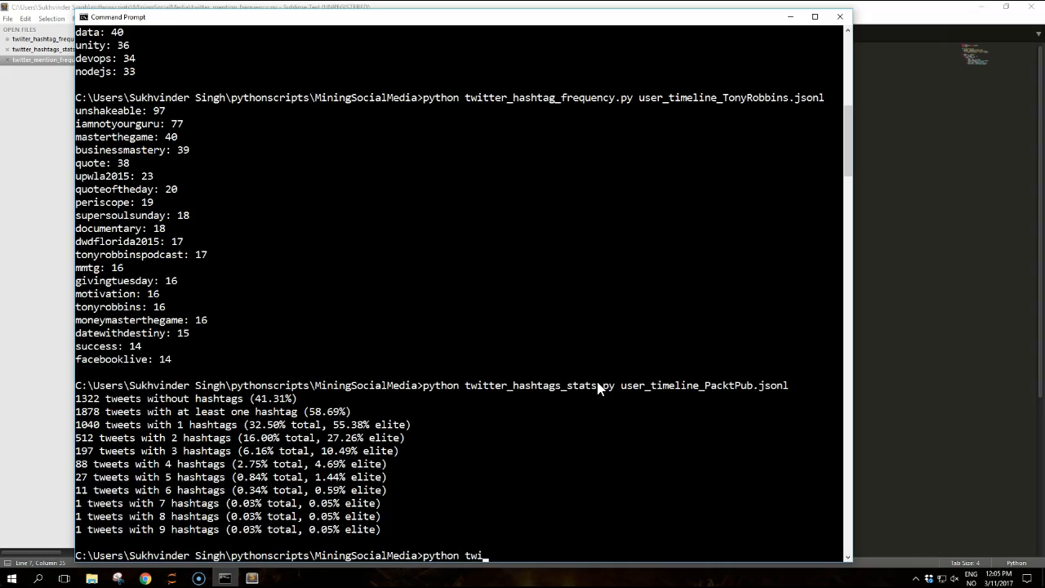
{"action": "type", "text": "tter_mention_frequency.py"}
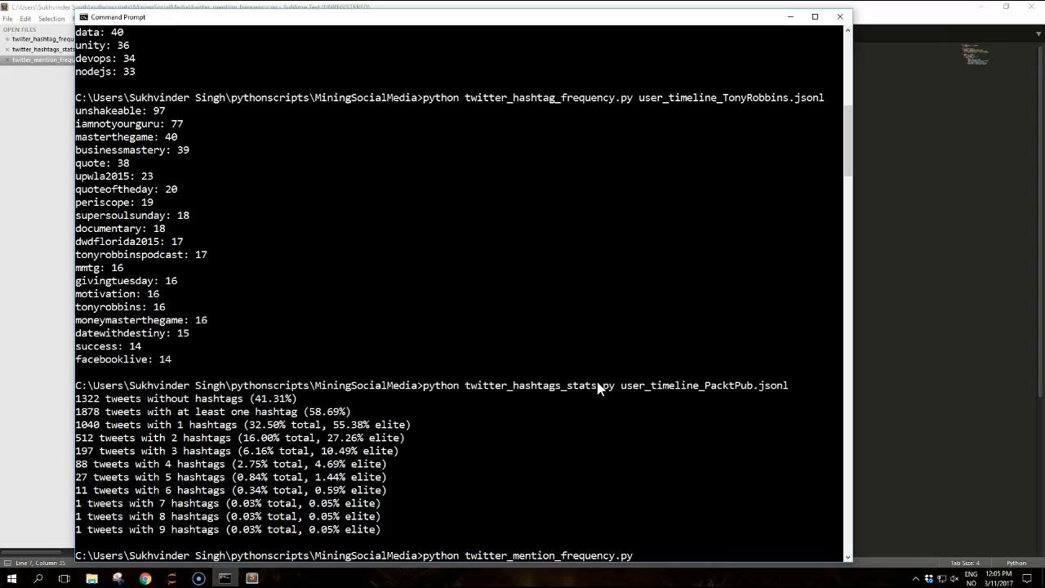
{"action": "type", "text": "user_timeline_PacktPub.jsonl"}
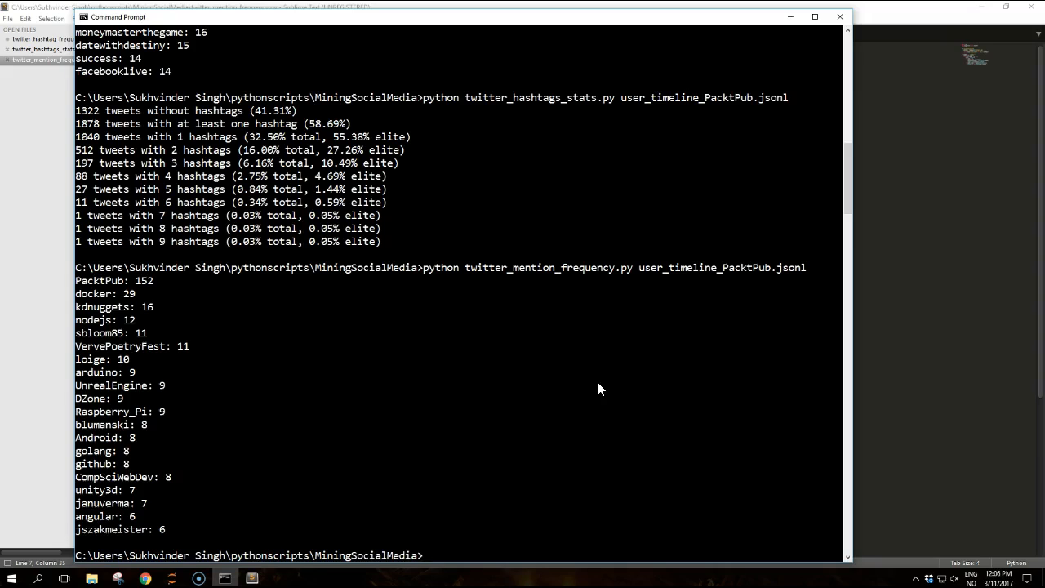
Step: Rerun the mention frequency script on user_timeline_TonyRobbins.jsonl, led by 1220 mentions
{"action": "type", "text": "python twitter_mention_frequency.py user_timeline_PacktPub.jsonl"}
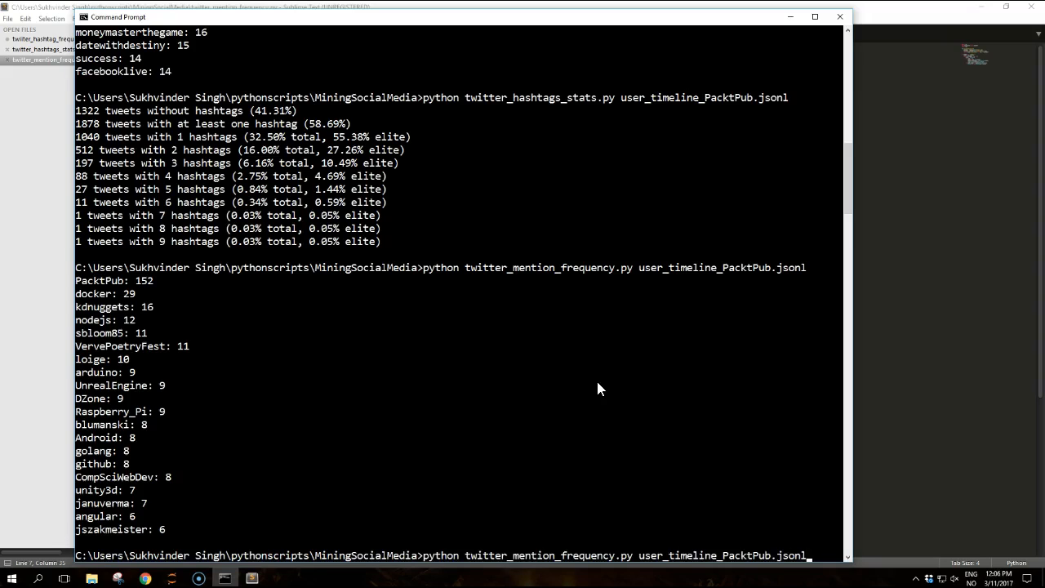
{"action": "key", "text": "Backspace"}
{"action": "type", "text": "TonyRobbins"}
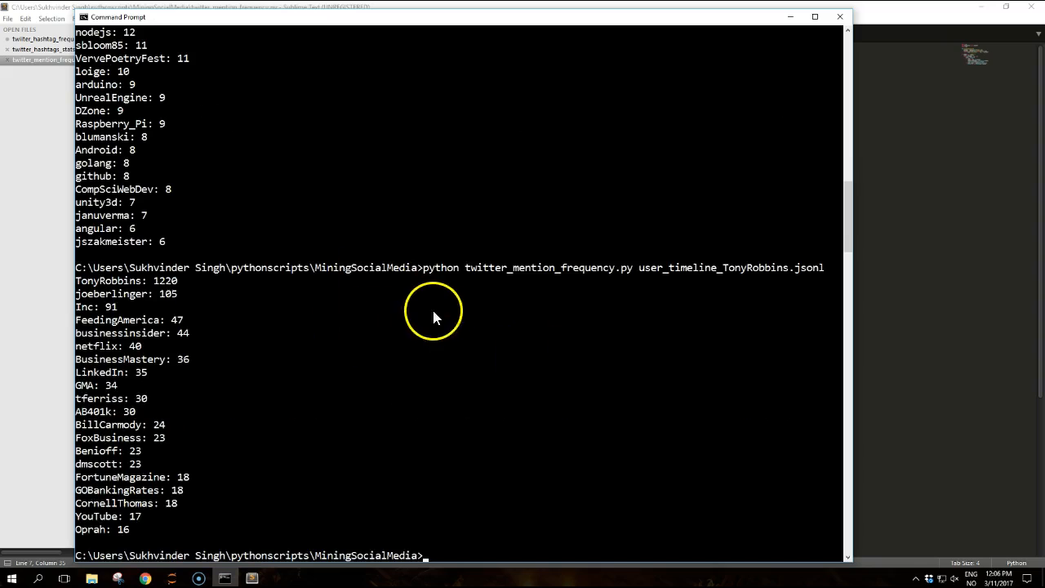
{"action": "mouse_move", "coordinate": [476, 322]}
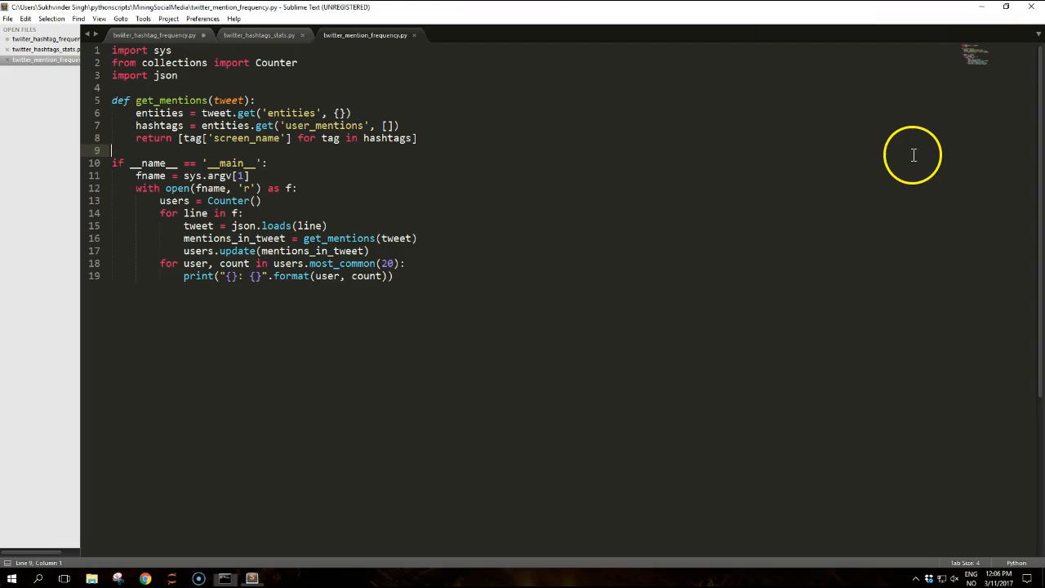
{"action": "mouse_move", "coordinate": [643, 173]}
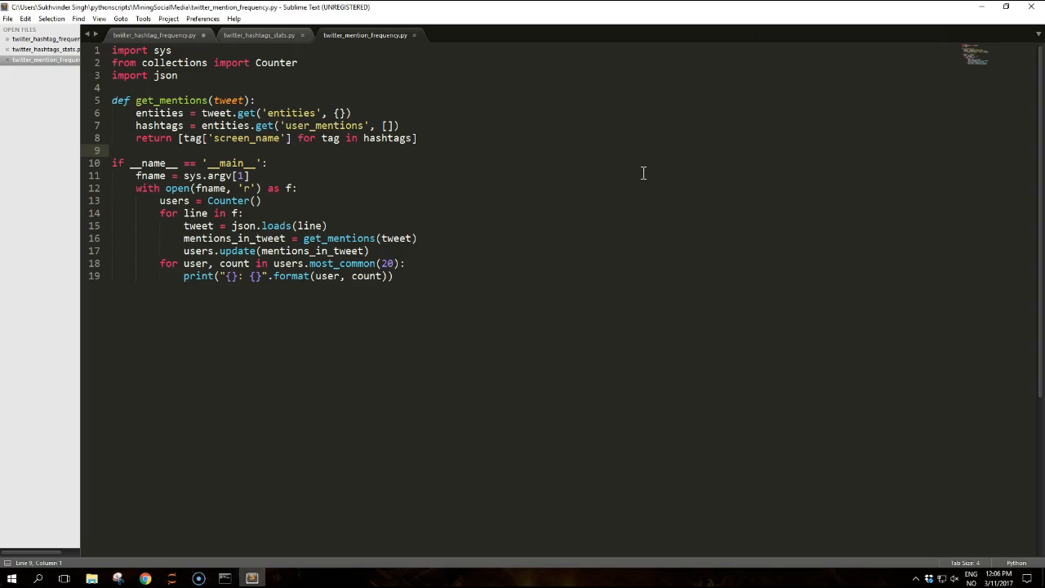